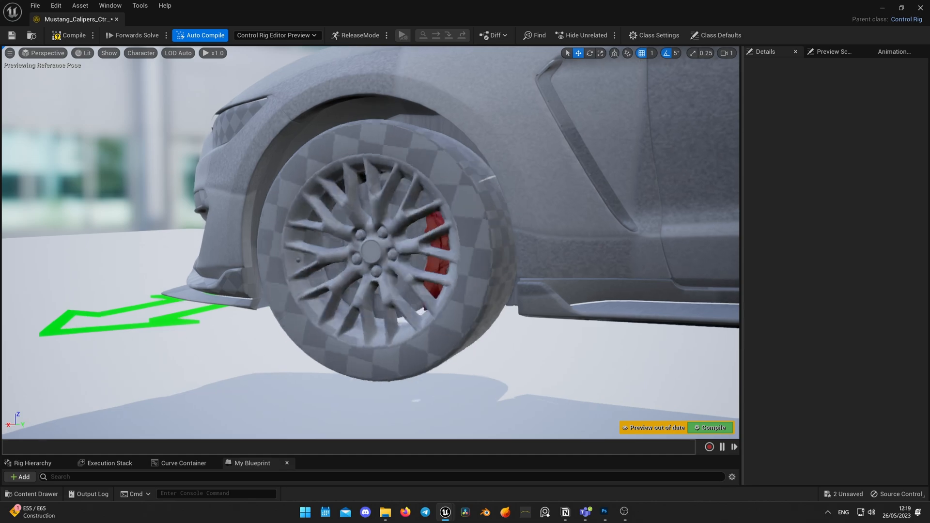
Leave the Unreal red-caliper control rig preview and start a new General scene in Blender
left_click(484, 512)
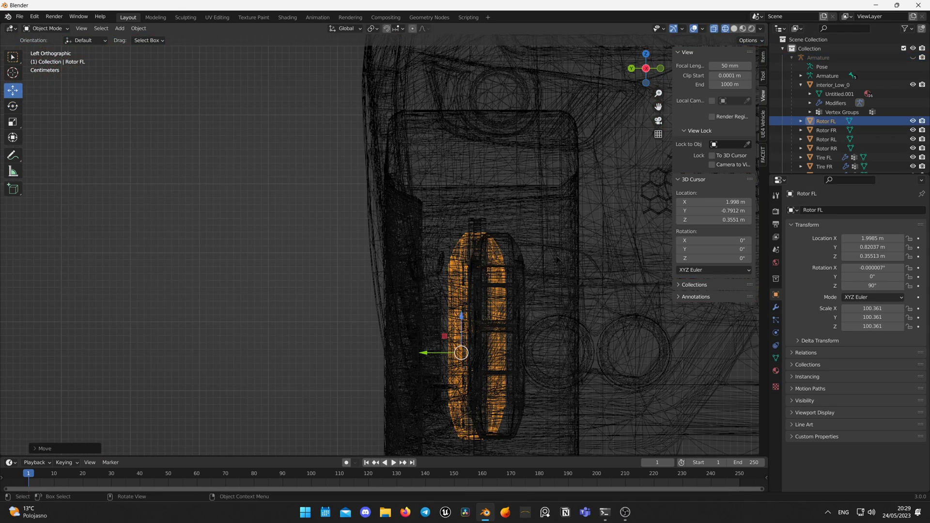
left_click(825, 139)
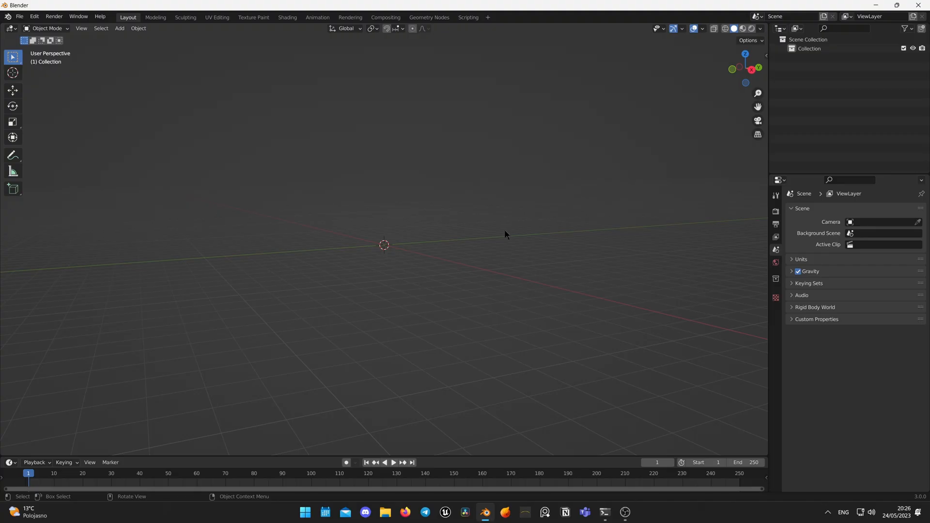
mouse_move(509, 233)
type("0")
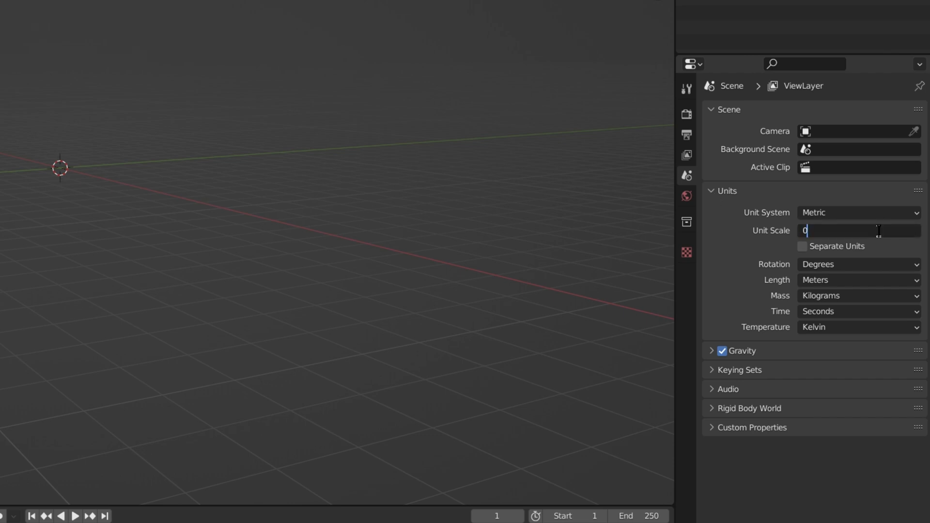
Set Unit Scale to 0.01 and show the sidebar's View settings
type(".01")
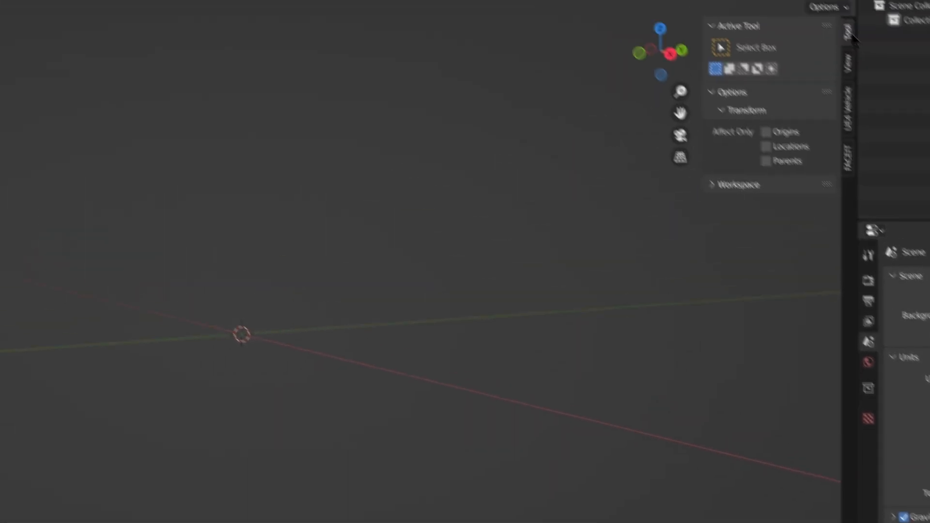
left_click(912, 122)
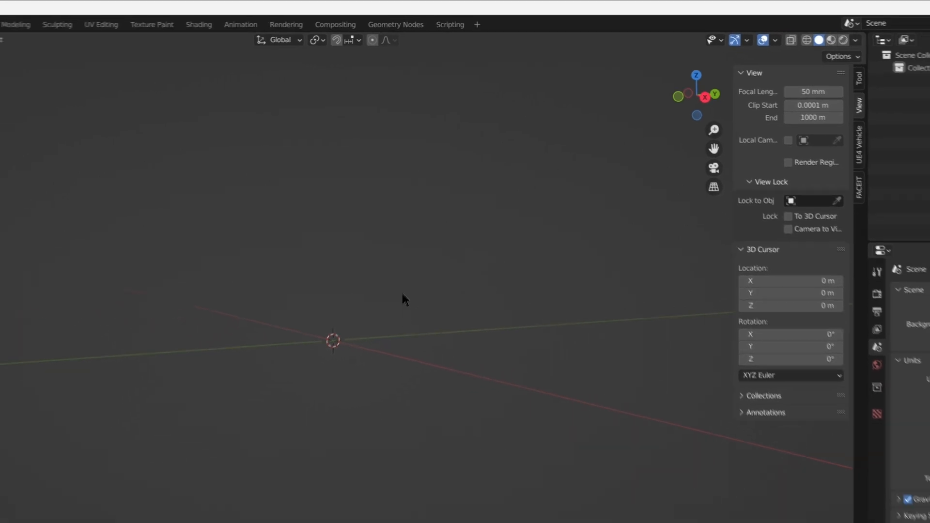
left_click(19, 16)
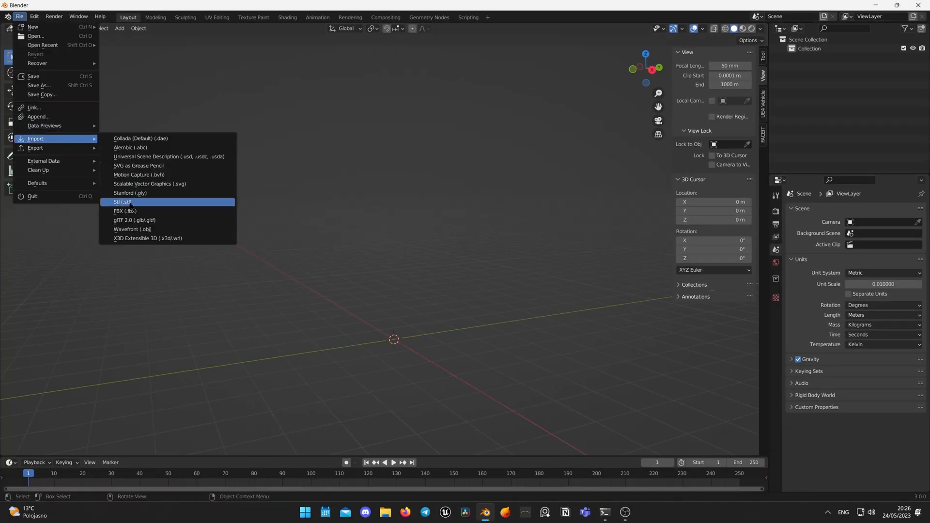
Import Ford_Mustang.fbx from the Cars folder as an FBX model
left_click(124, 212)
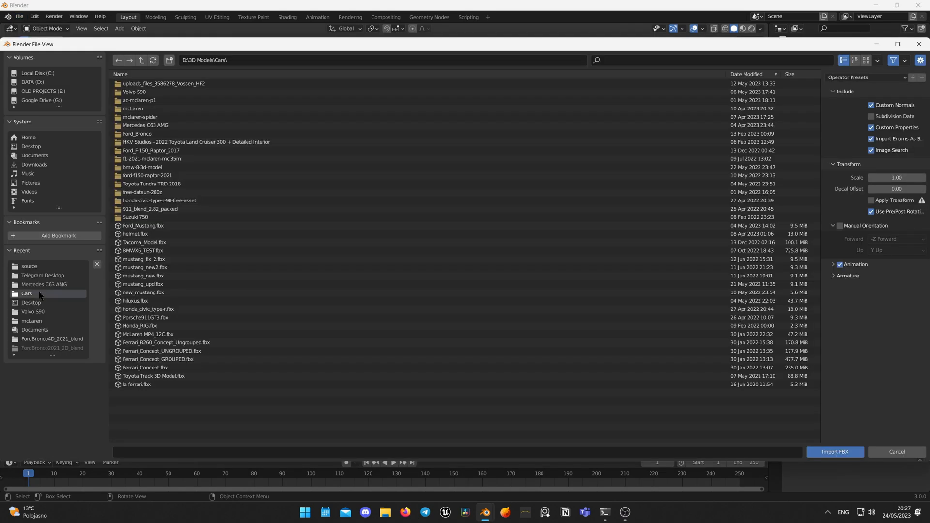
left_click(142, 225)
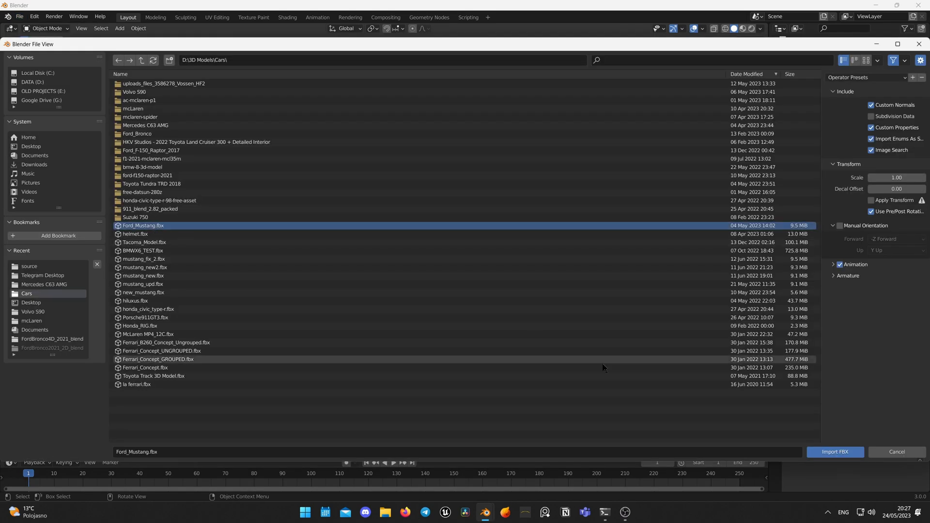
left_click(834, 451)
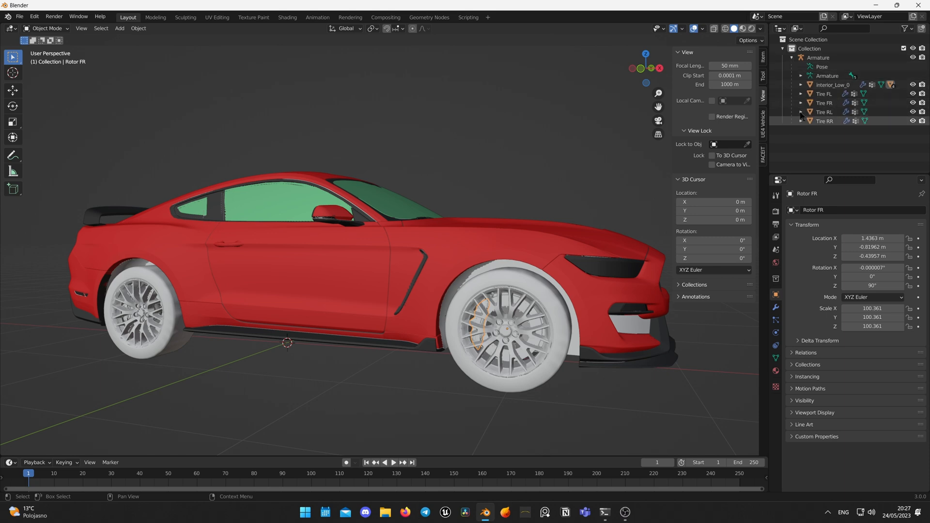
Apply Shade Smooth to the Mustang's rear-right tire
left_click(801, 85)
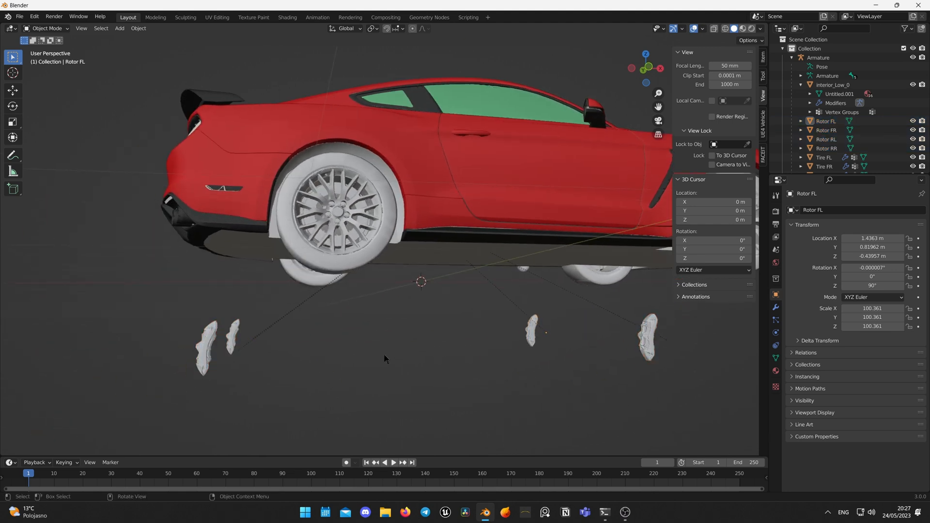
scroll("up", 3)
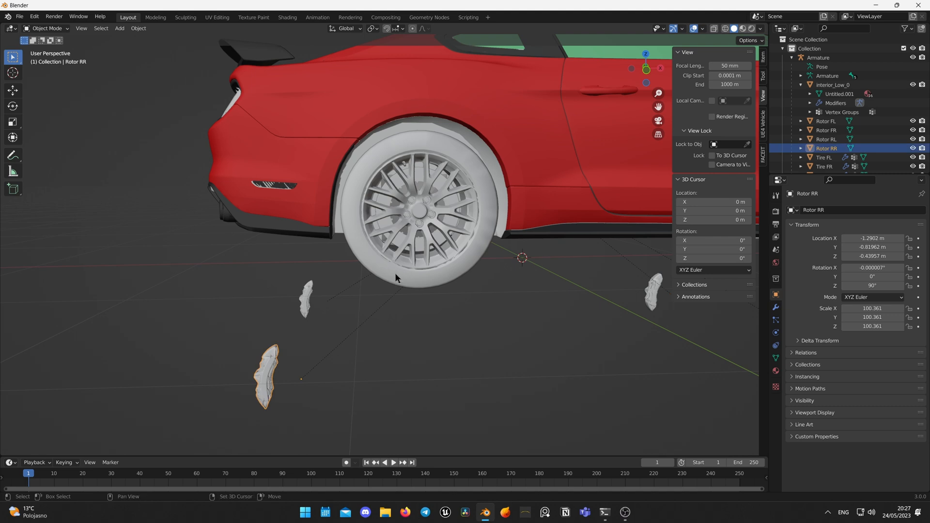
right_click(435, 255)
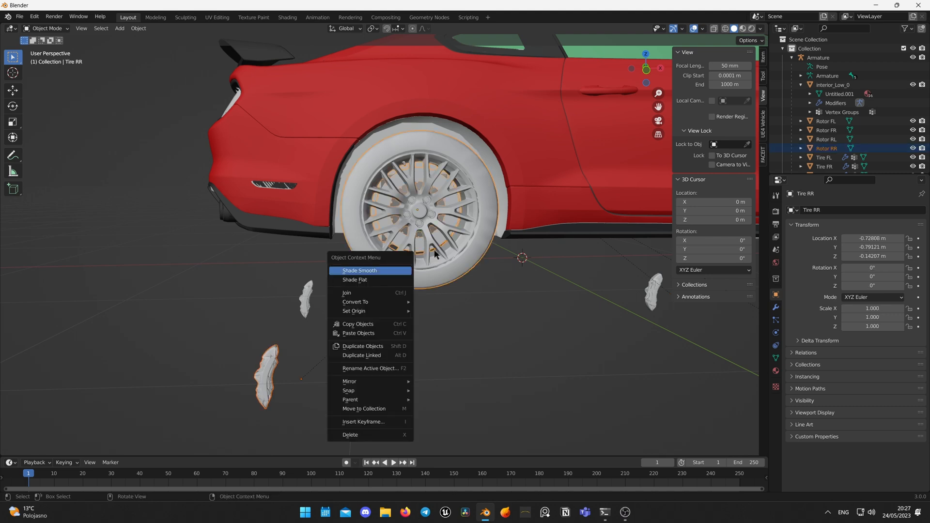
left_click(349, 390)
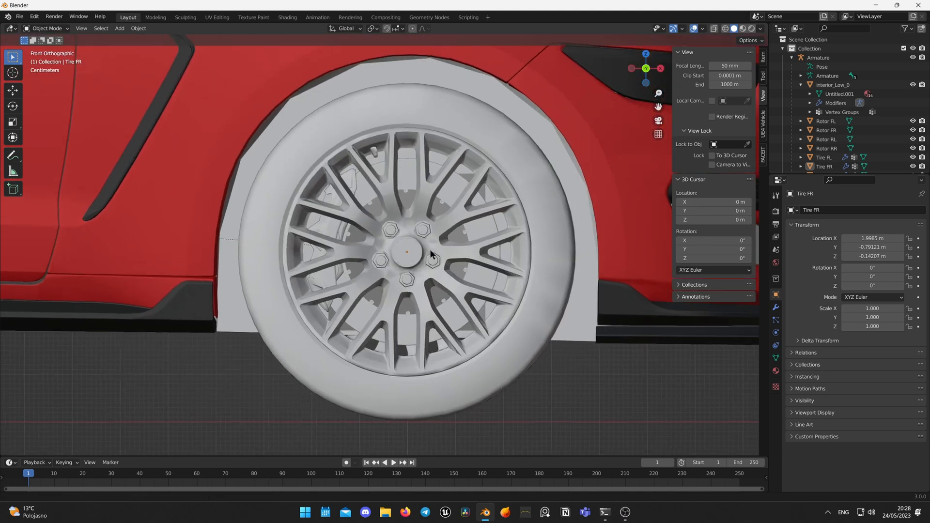
Snap the 3D cursor to Rotor FR, then select the car's armature
left_click(825, 130)
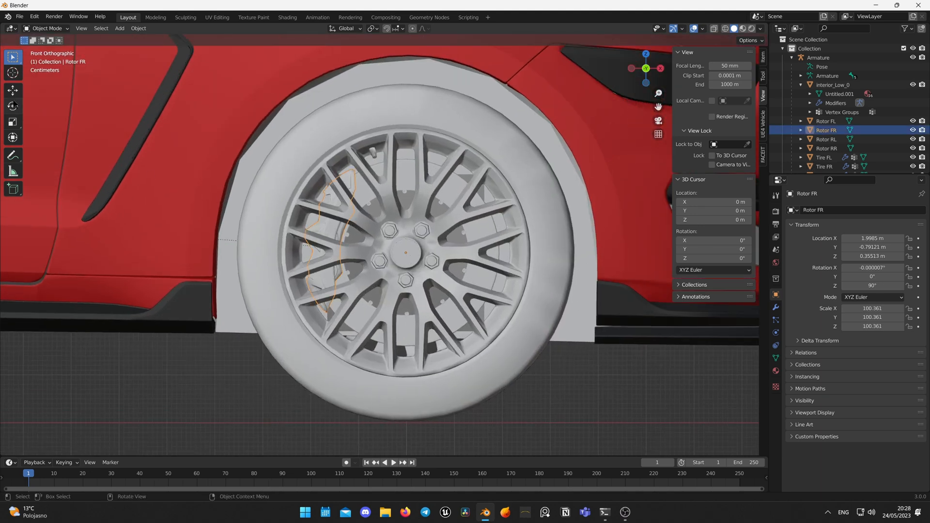
key("r")
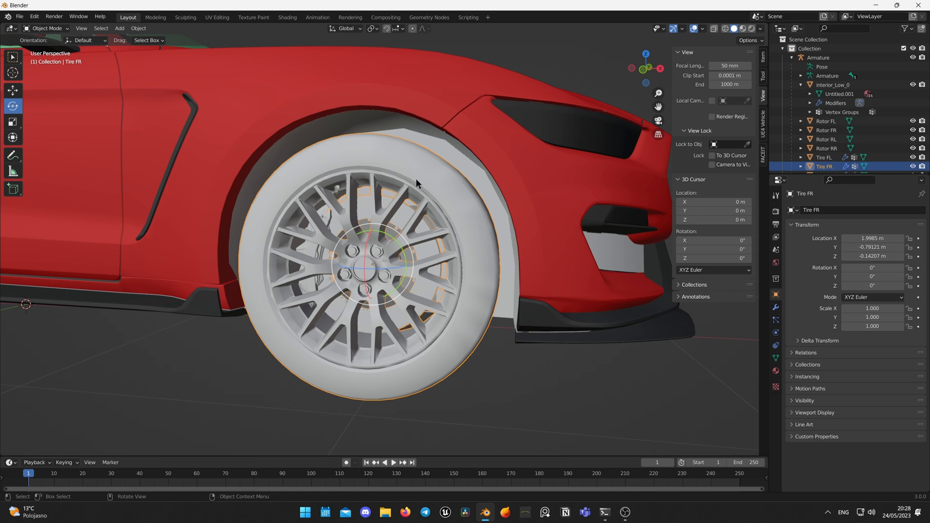
key("shift+s")
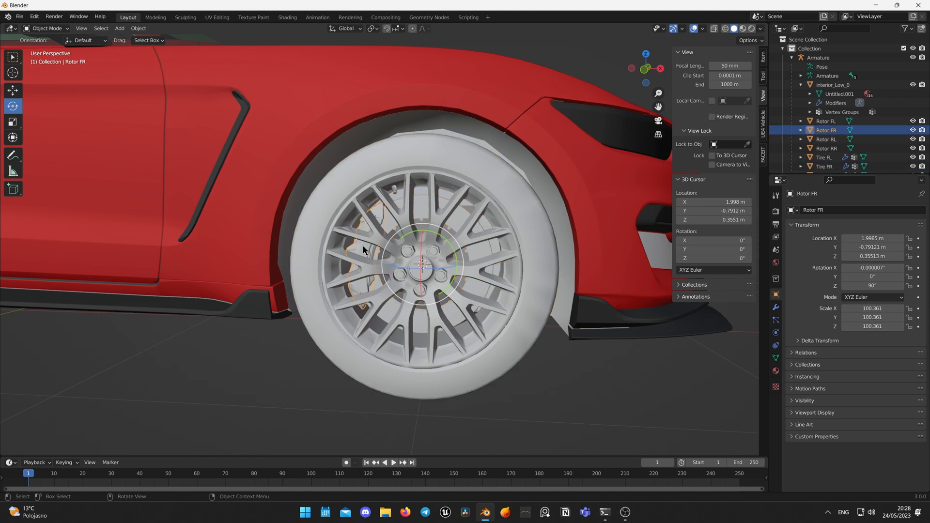
right_click(363, 250)
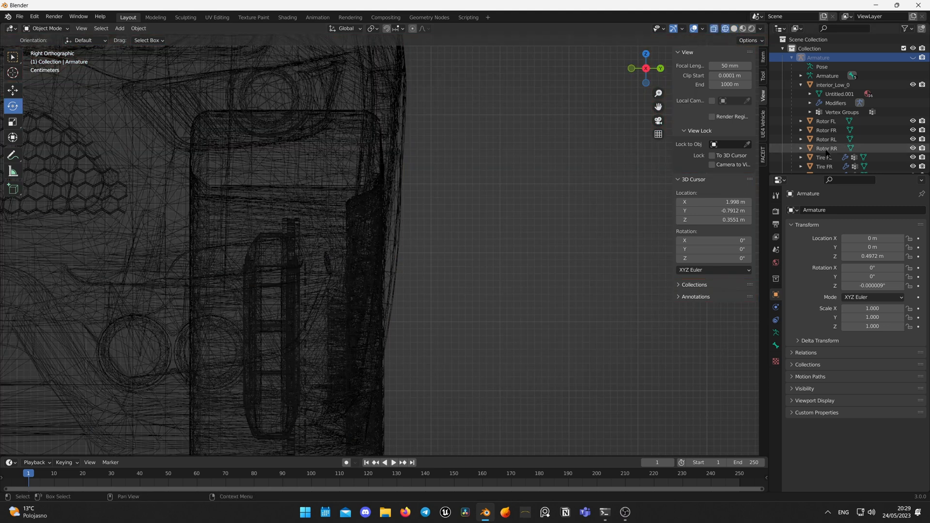
left_click(825, 121)
type("CF")
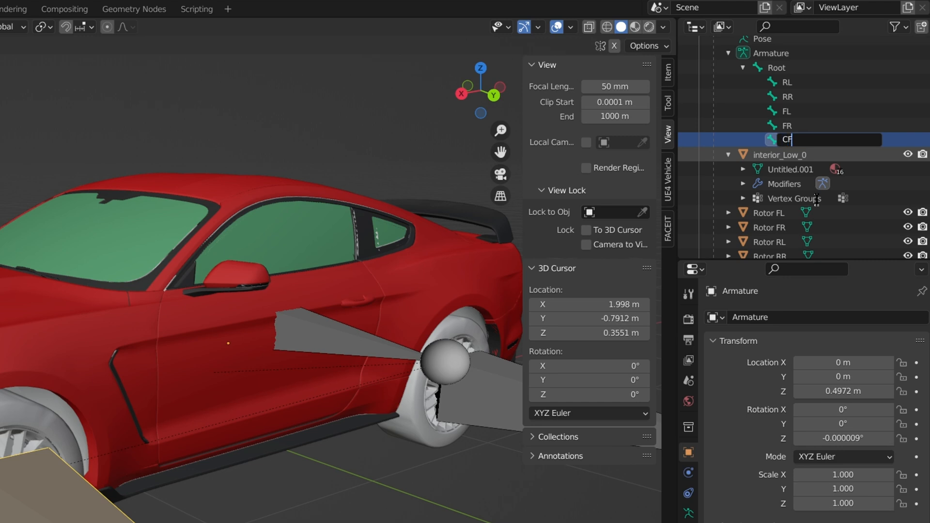
Name the new caliper bone CFL and parent it to the FL bone
type("L")
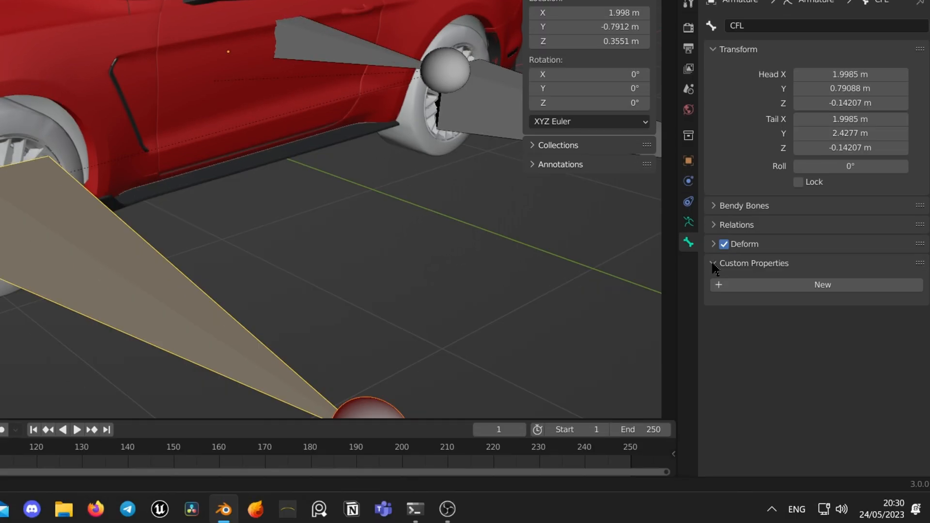
left_click(737, 224)
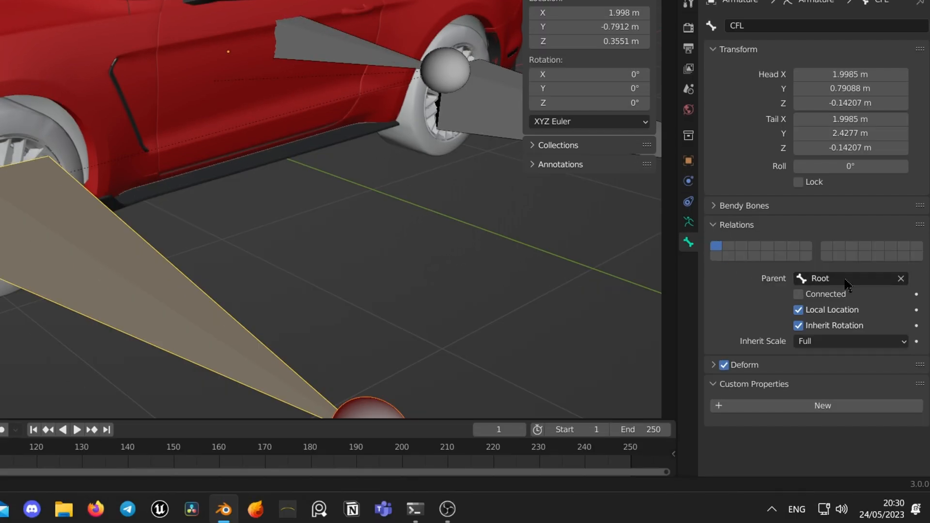
left_click(849, 278)
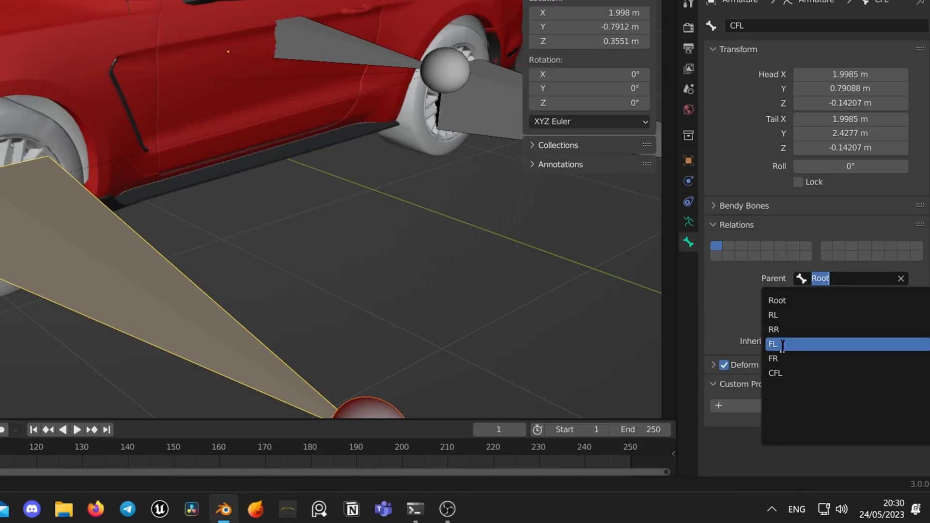
left_click(774, 344)
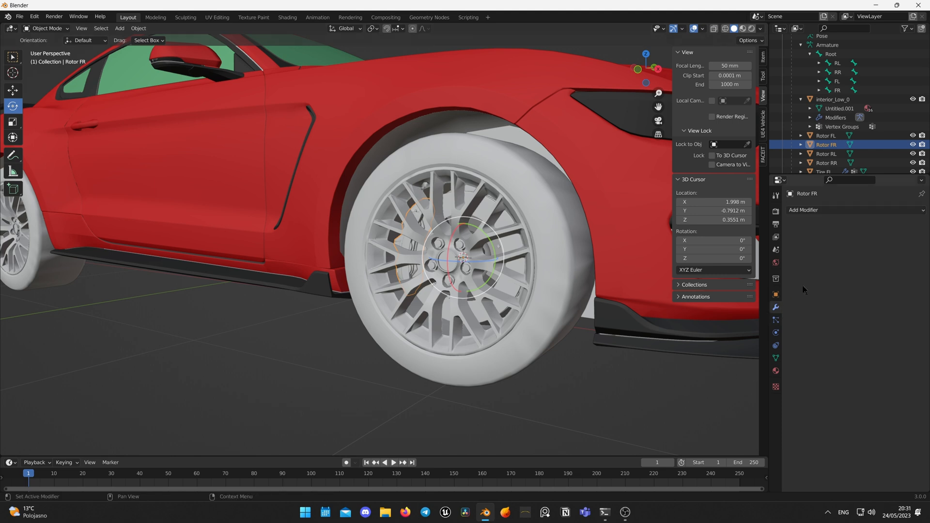
Give Rotor RL and Rotor FL Armature modifiers using the Armature object
left_click(805, 209)
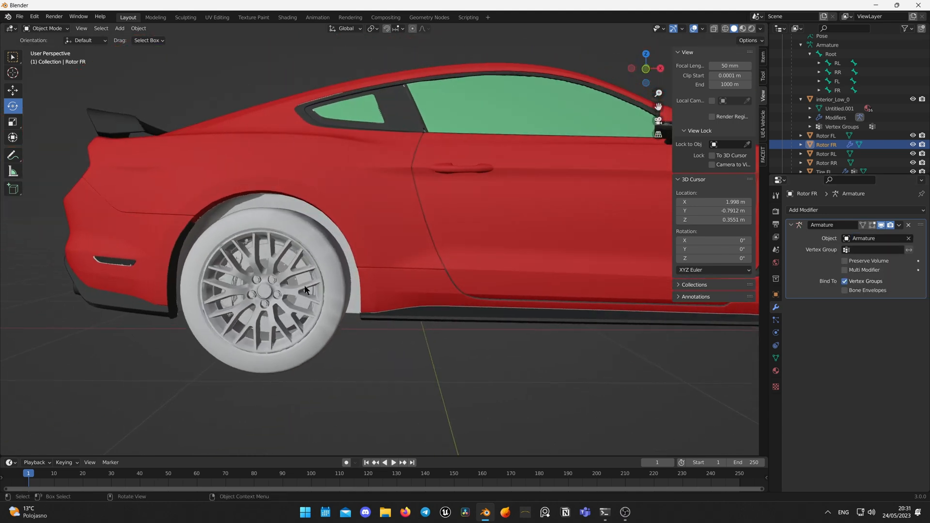
left_click(826, 163)
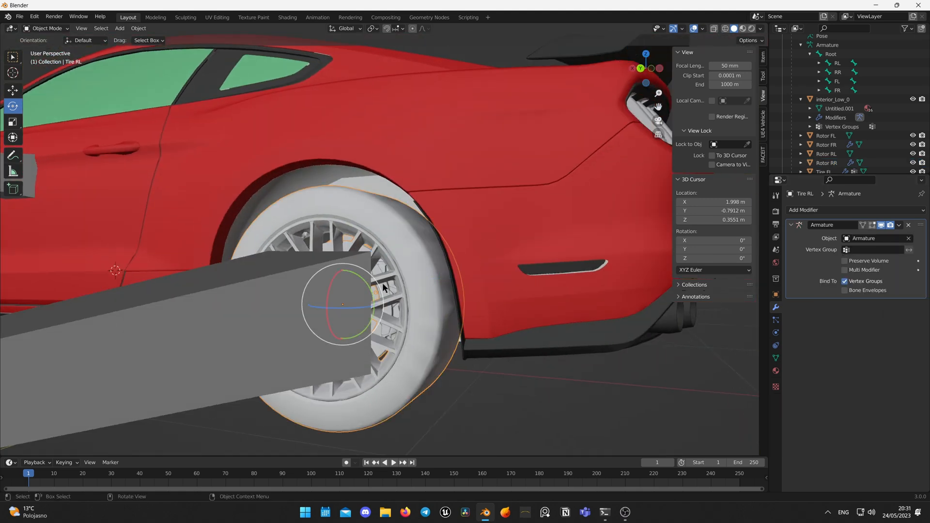
left_click(872, 238)
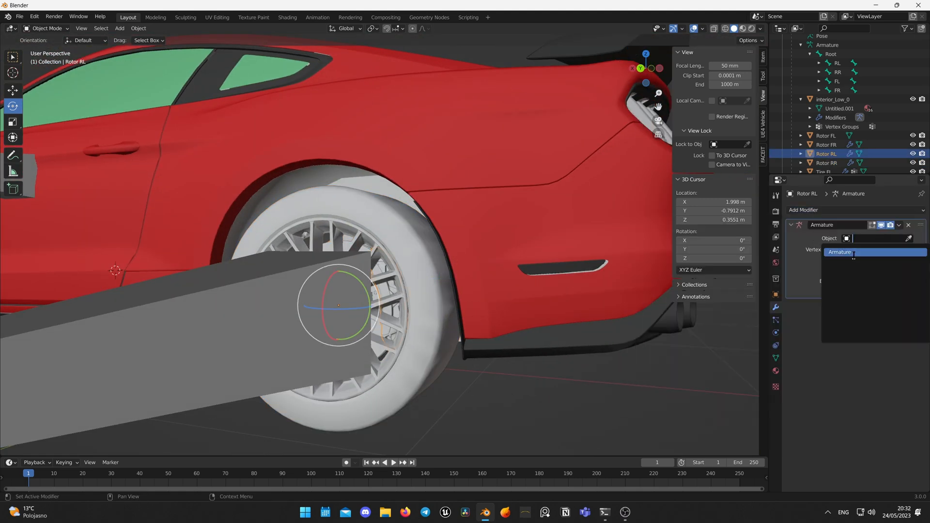
left_click(849, 252)
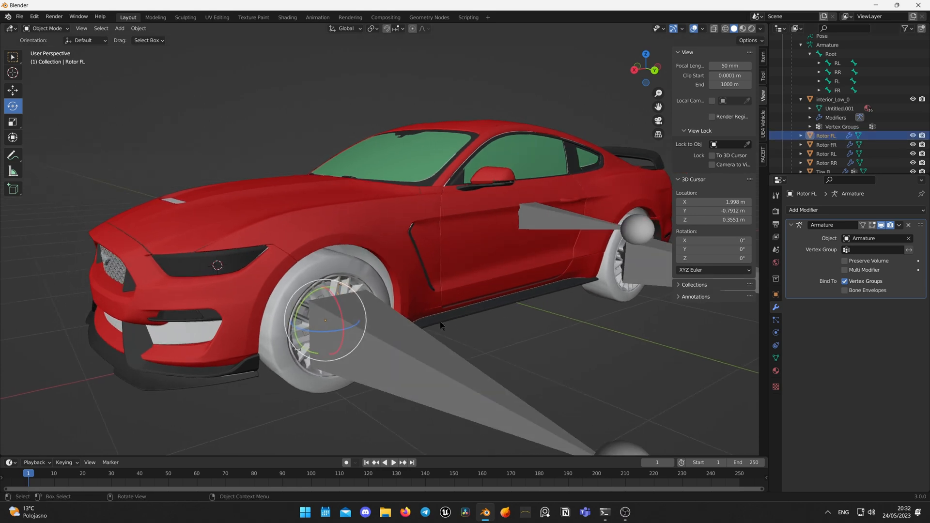
Add a new vertex group to Rotor FL's mesh data
key("Tab")
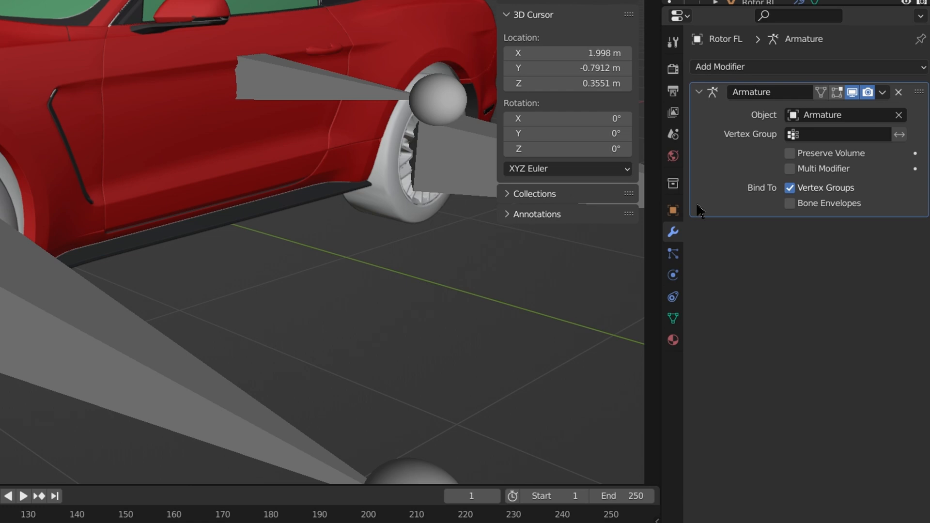
mouse_move(672, 318)
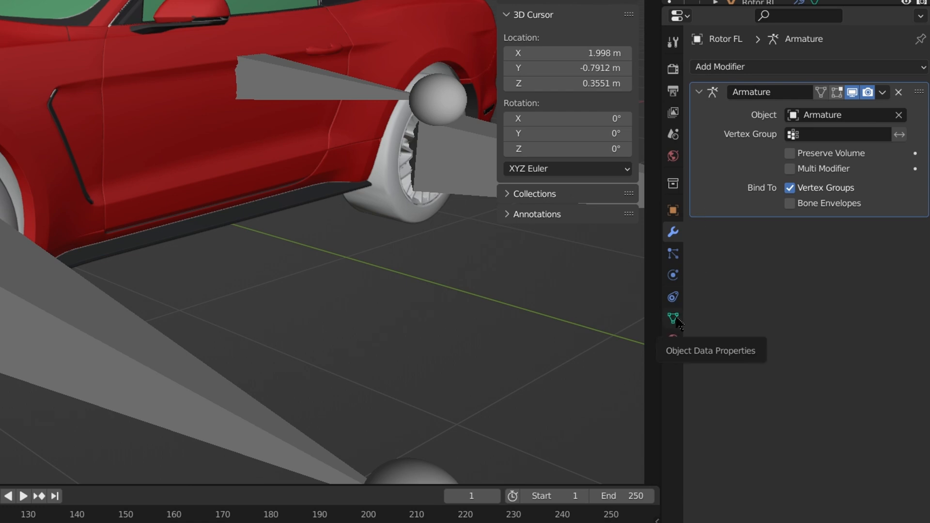
left_click(673, 318)
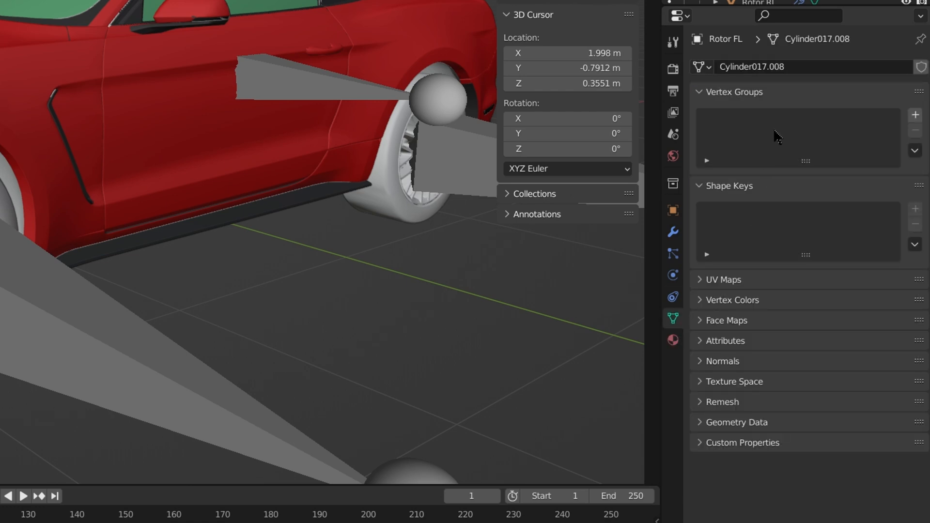
left_click(915, 115)
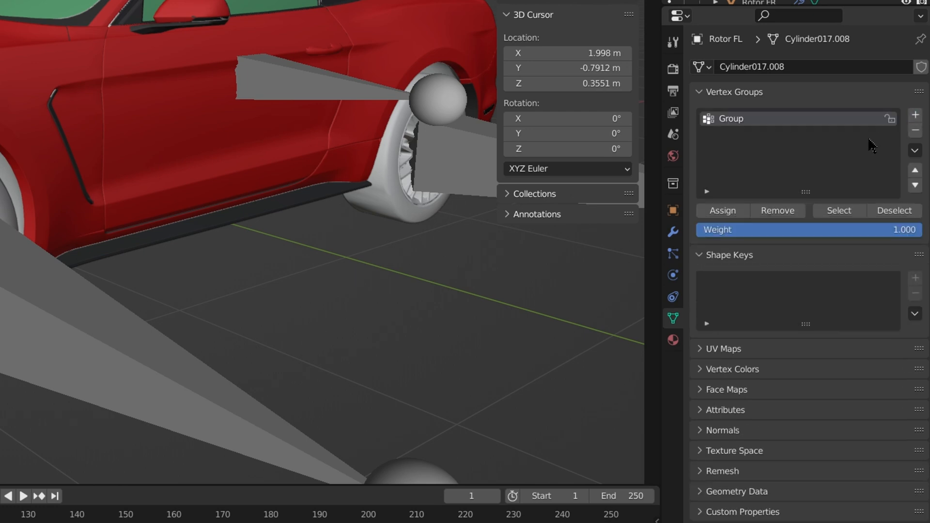
mouse_move(746, 129)
type("CFL")
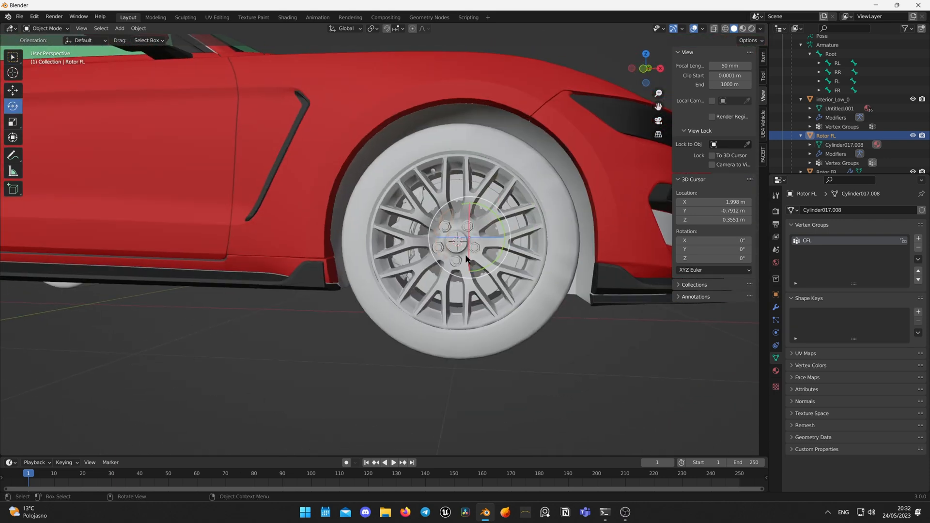
Add vertex groups to Rotor RR and RL, renaming the rear left group CRL
left_click(826, 143)
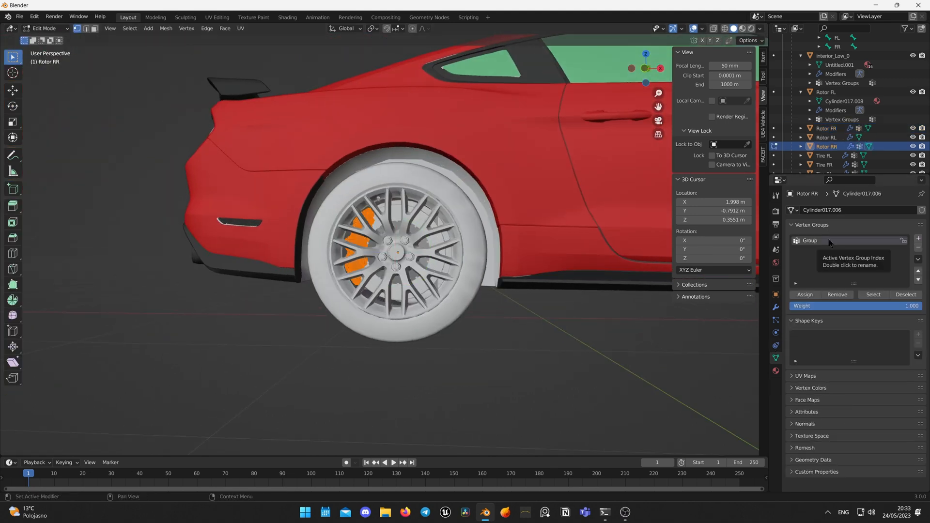
key("Tab")
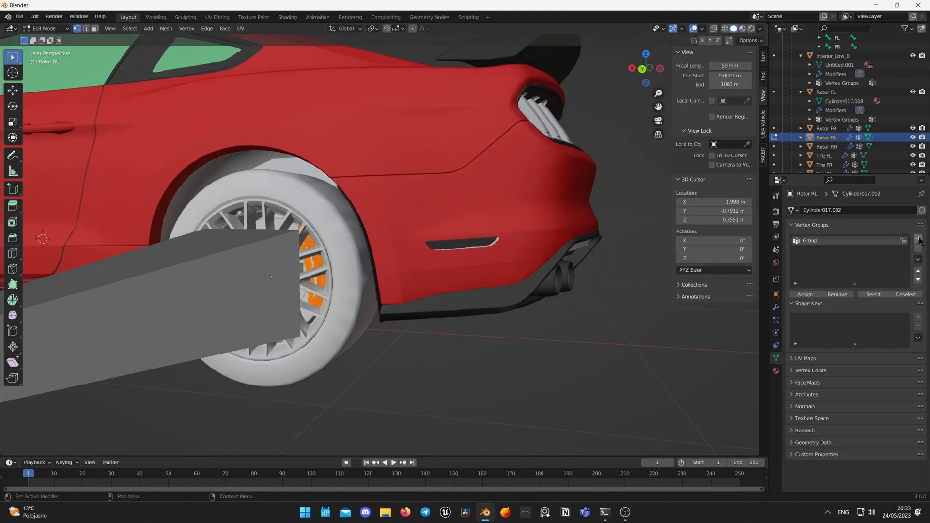
double_click(809, 240)
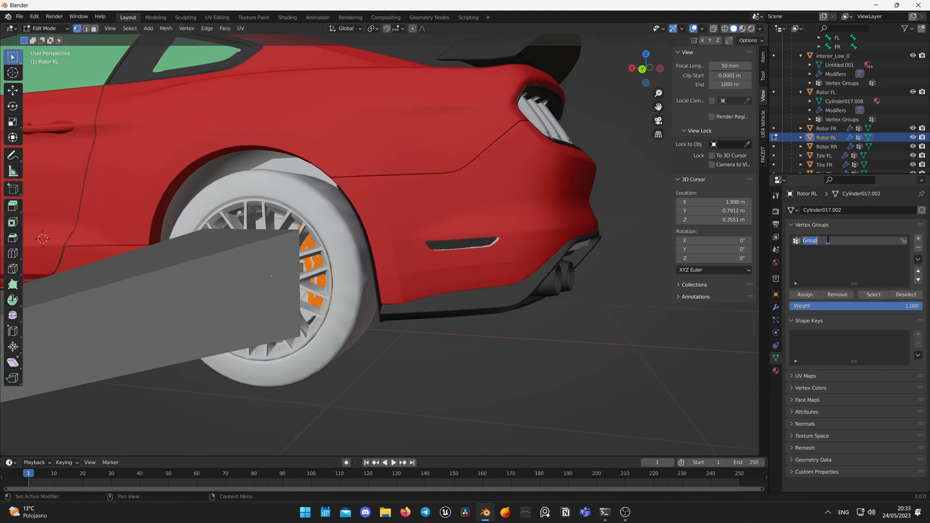
type("G")
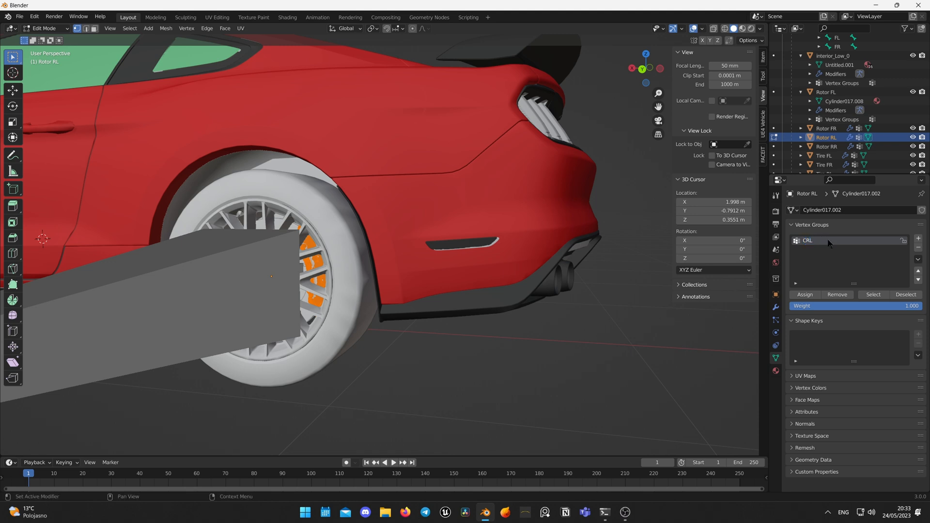
left_click(804, 294)
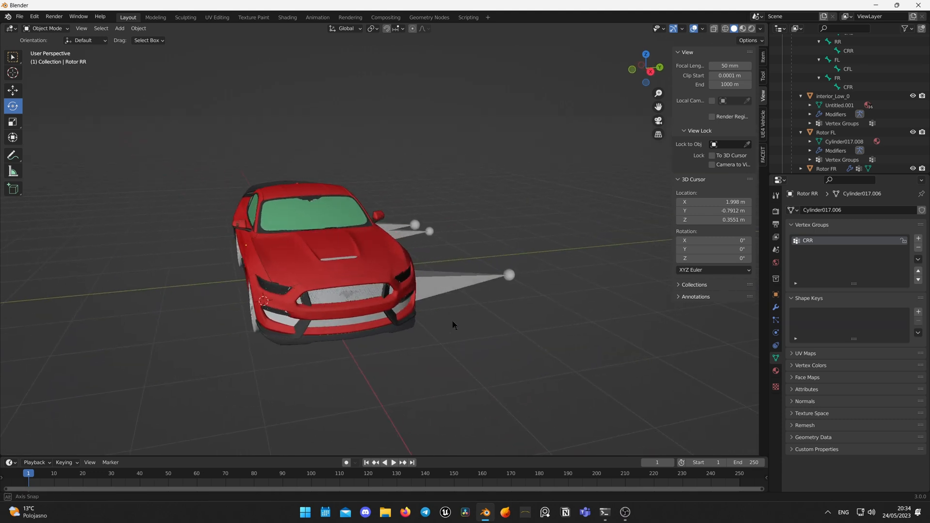
Select the car and armature, then start an FBX (.fbx) export
left_click(326, 267)
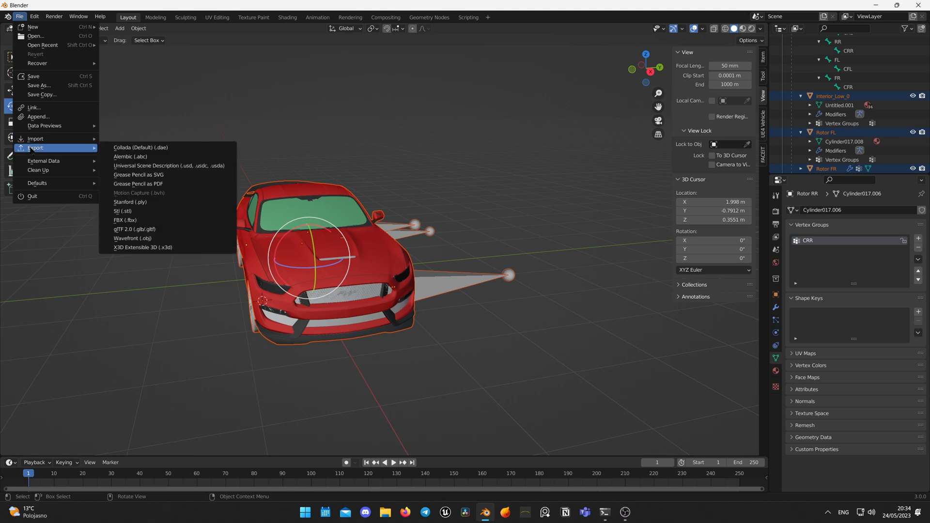
mouse_move(137, 187)
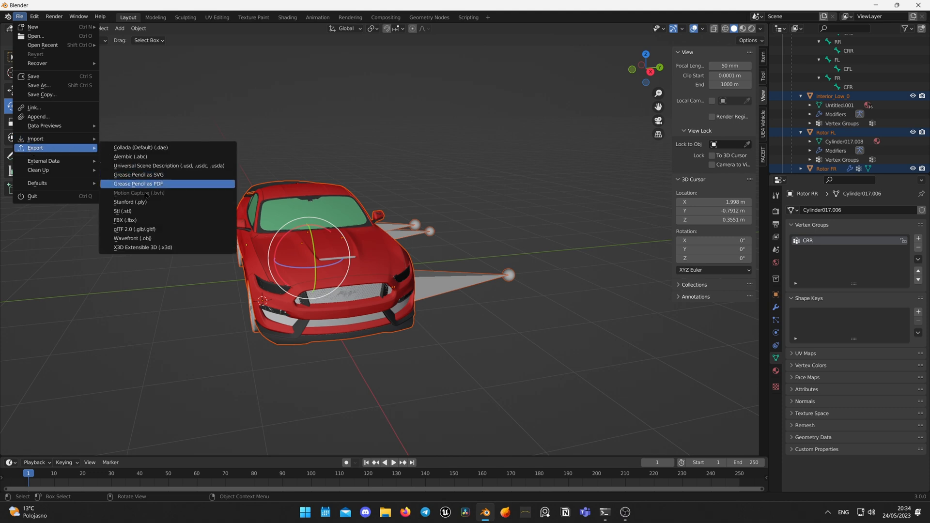
left_click(125, 221)
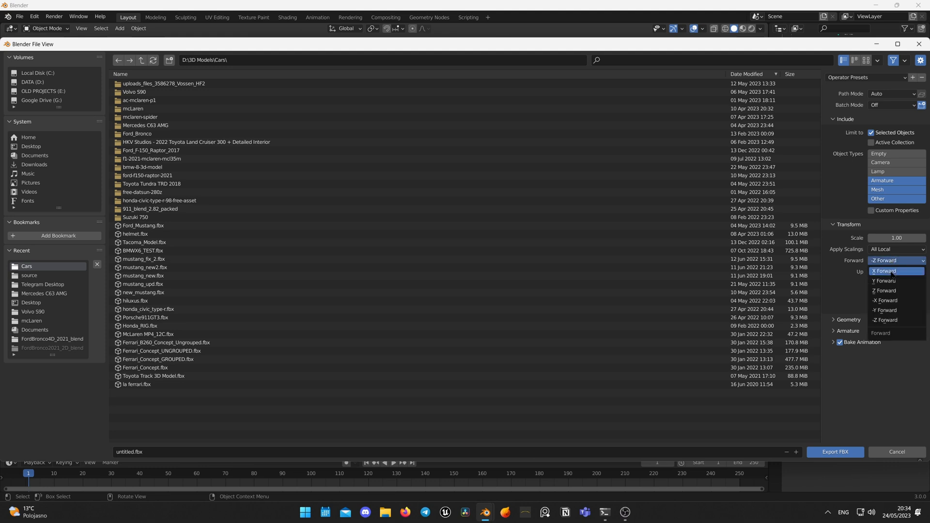
Export the car and rig as Mustang_Calipers.fbx with X forward, Face smoothing, and no leaf bones
left_click(883, 271)
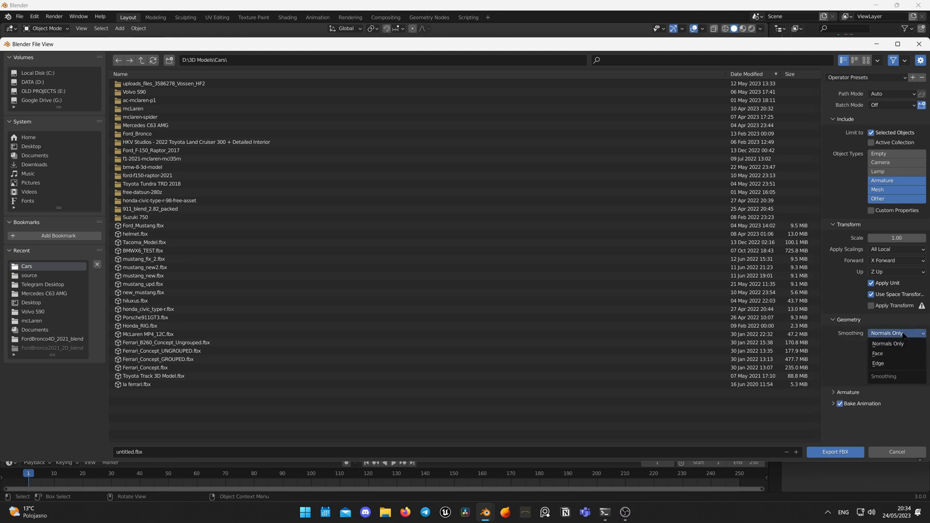
left_click(878, 353)
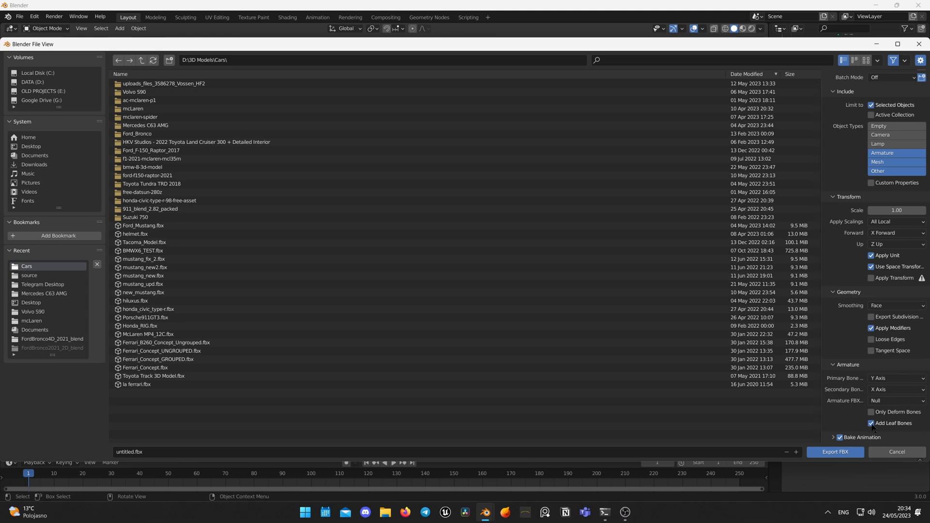
scroll("up", 3)
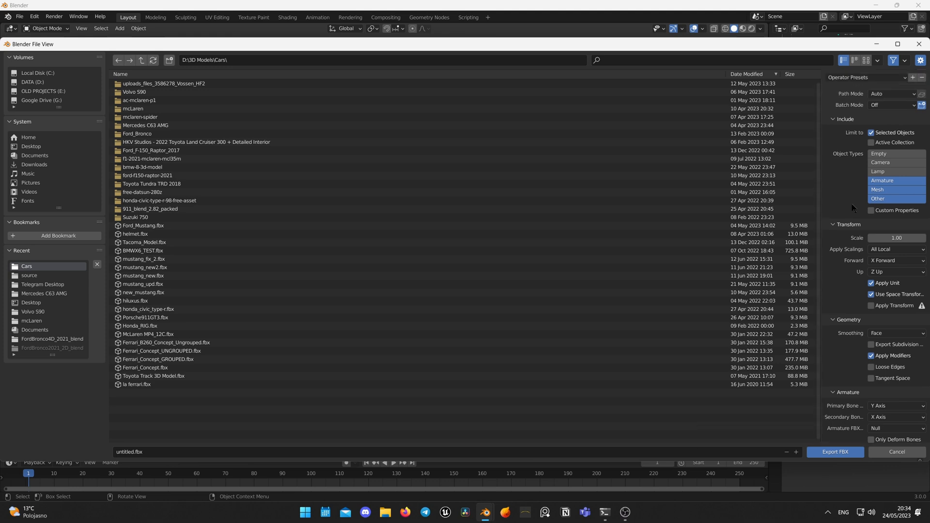
scroll("down", 3)
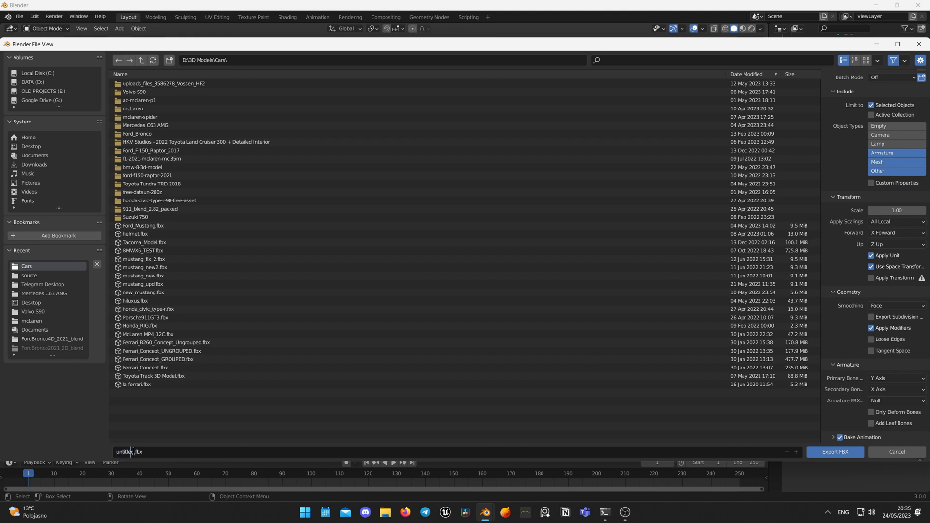
type("Mustang_Calipers")
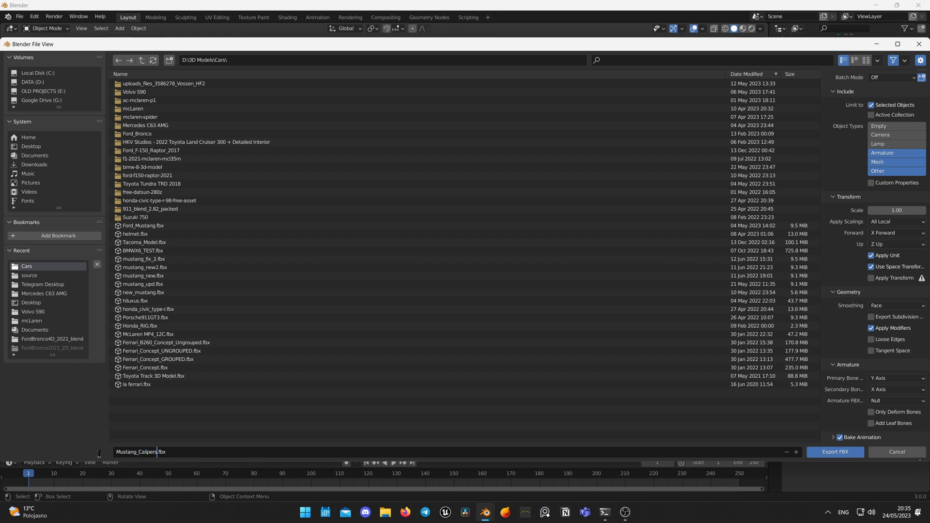
mouse_move(835, 451)
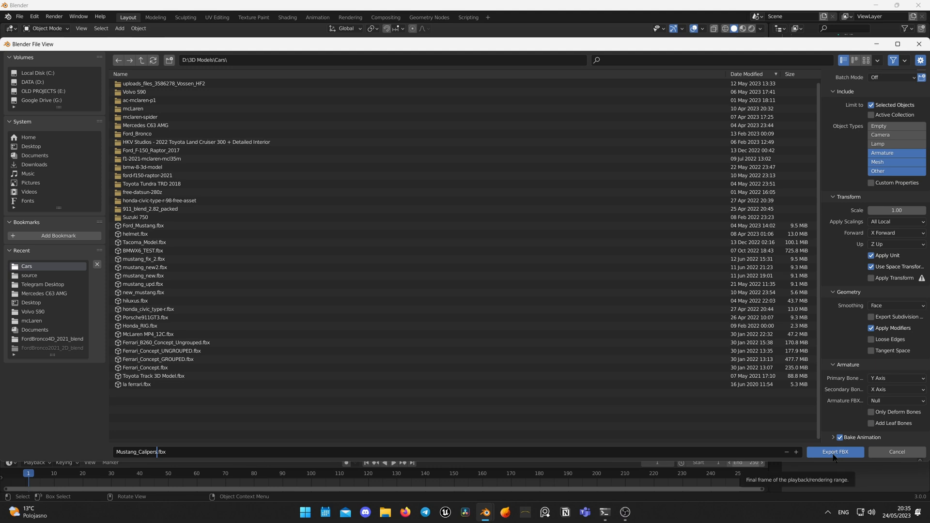
left_click(834, 452)
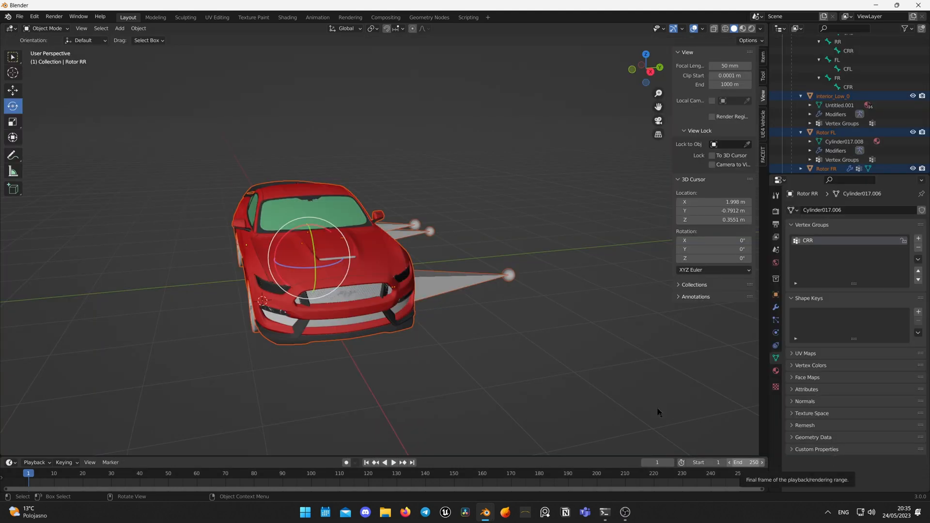
Create and open a new Mustang_w_Calipers folder inside the Cars content folder
left_click(444, 512)
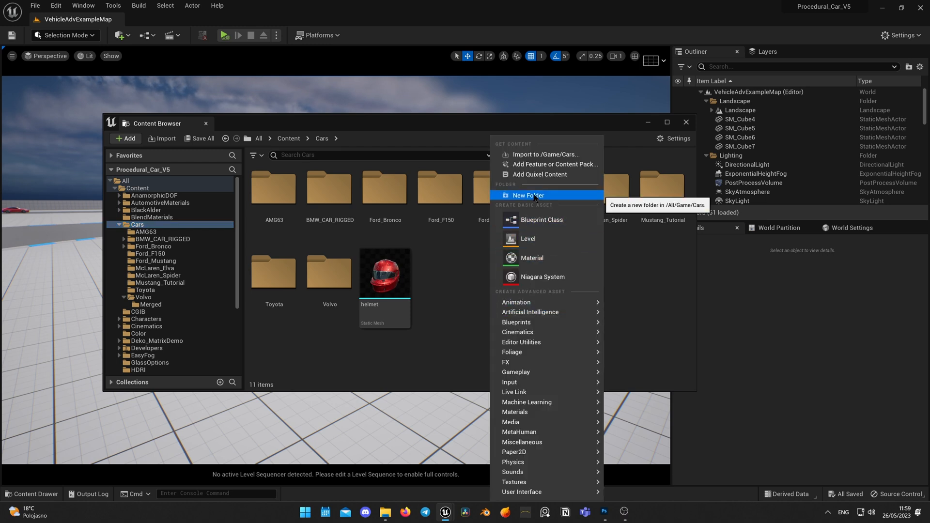
left_click(528, 196)
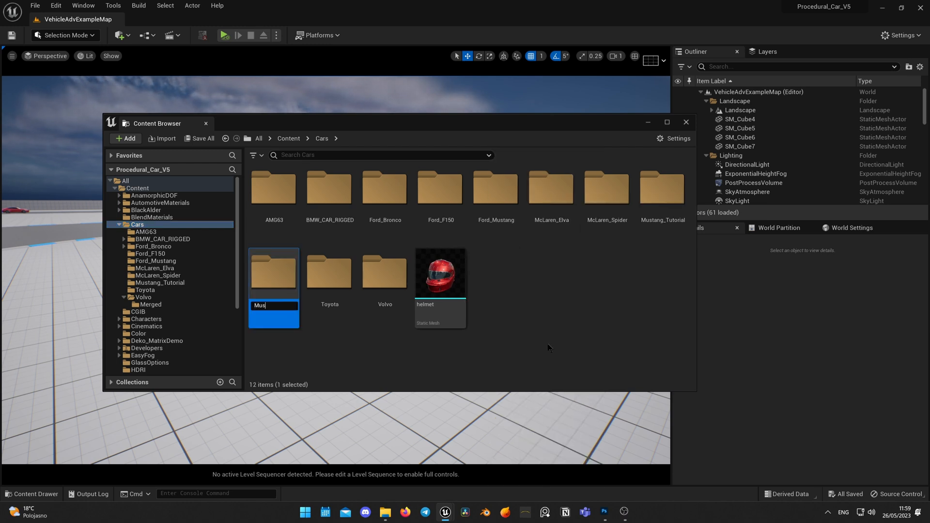
type("tan")
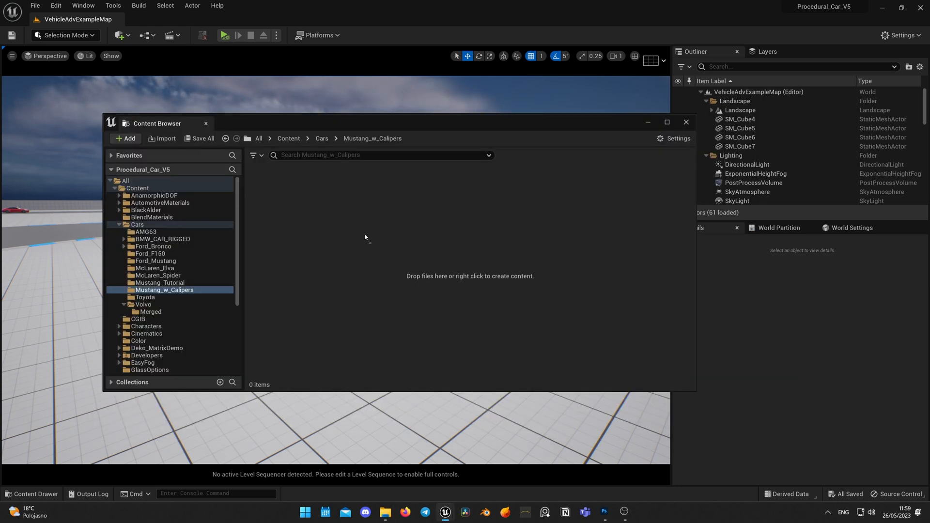
Import Mustang_Calipers.fbx with all assets, check the skeleton's bones, and return to the folder
left_click(165, 138)
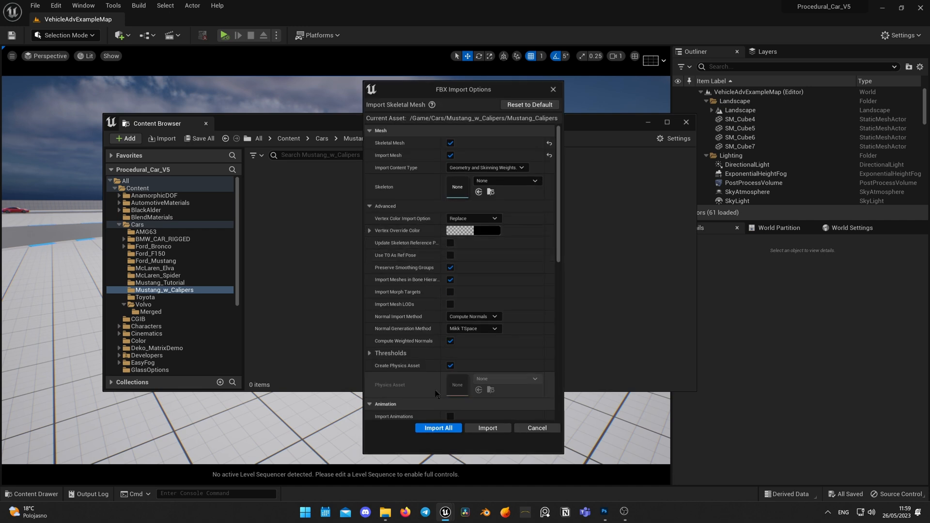
left_click(438, 428)
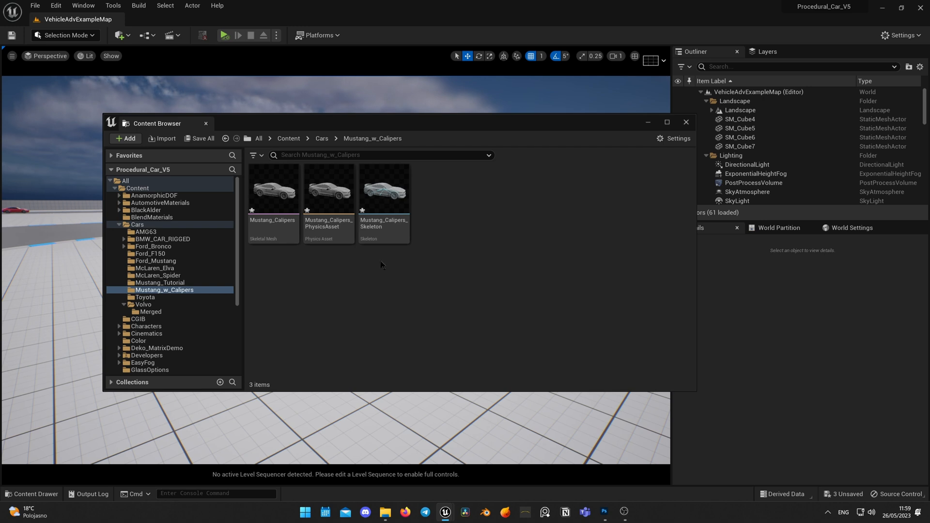
double_click(383, 188)
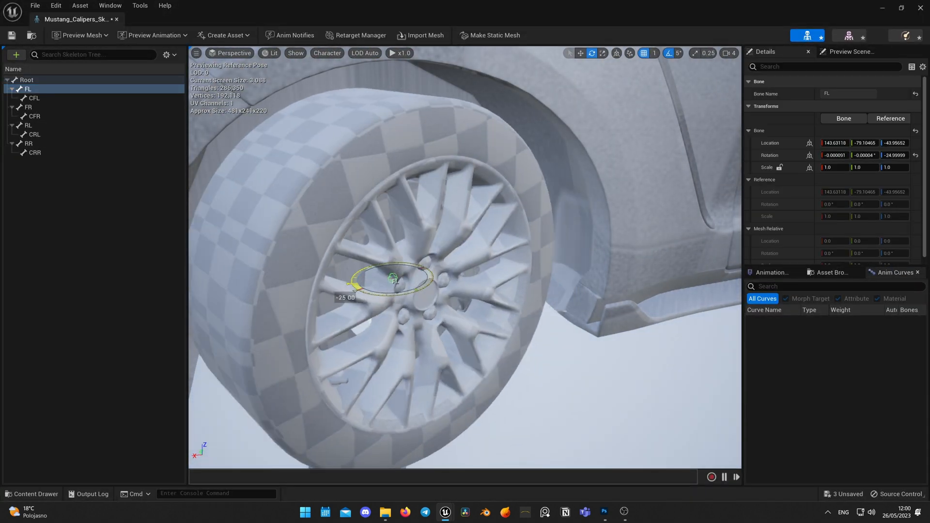
left_click(34, 98)
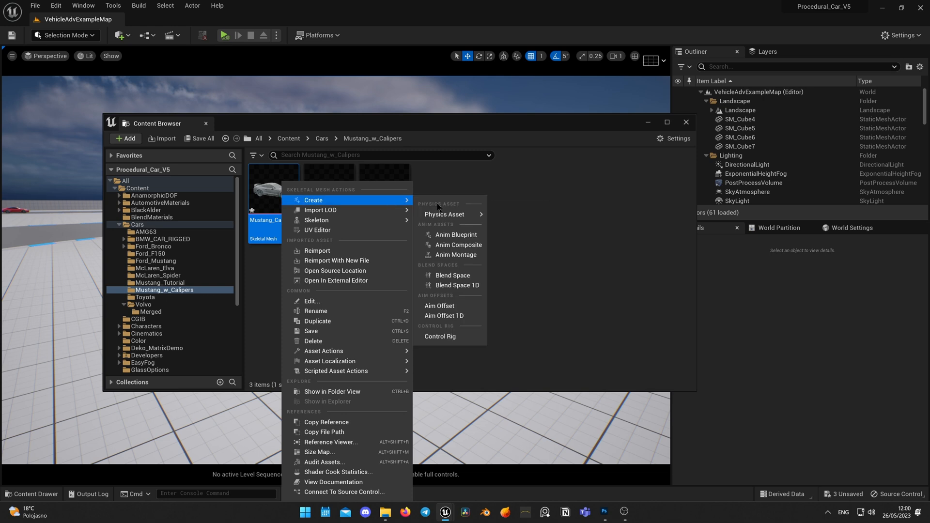
Create a Mustang_Calipers_CtrlRig control rig from the Mustang mesh and open it
left_click(440, 336)
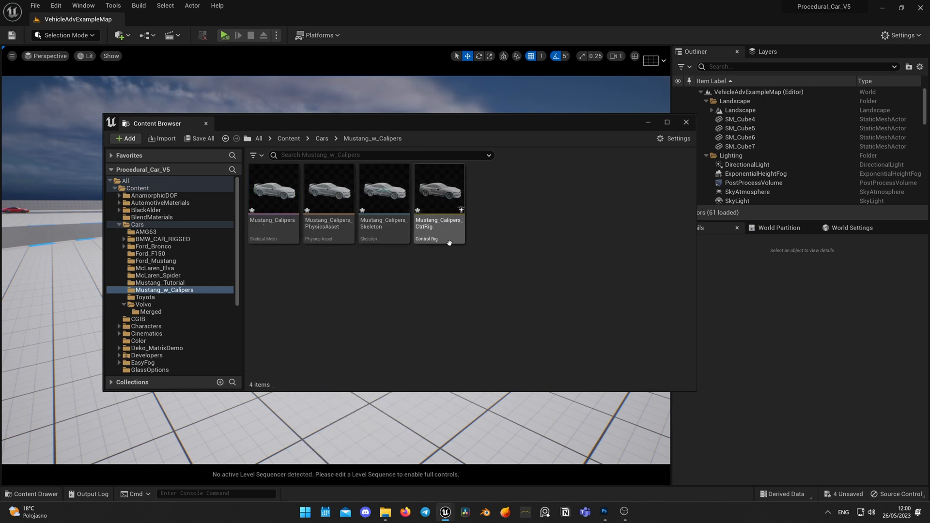
left_click(439, 190)
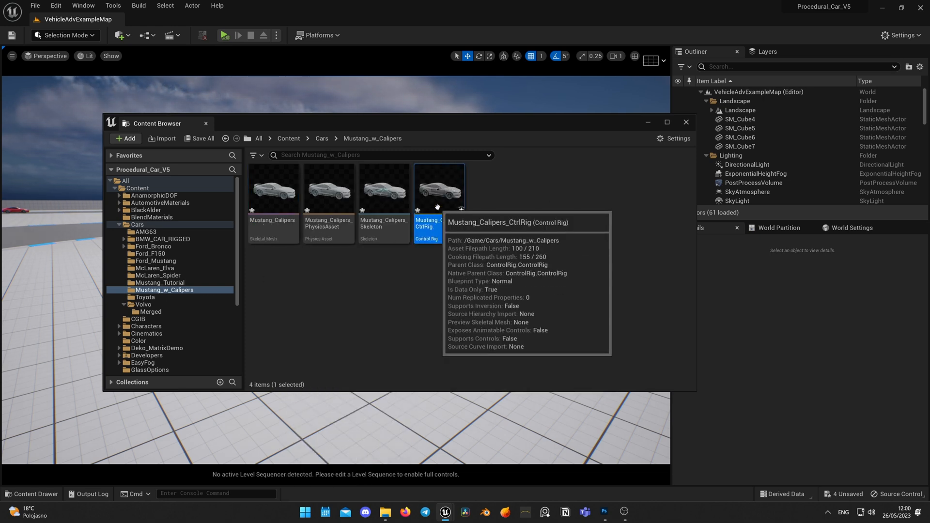
double_click(439, 188)
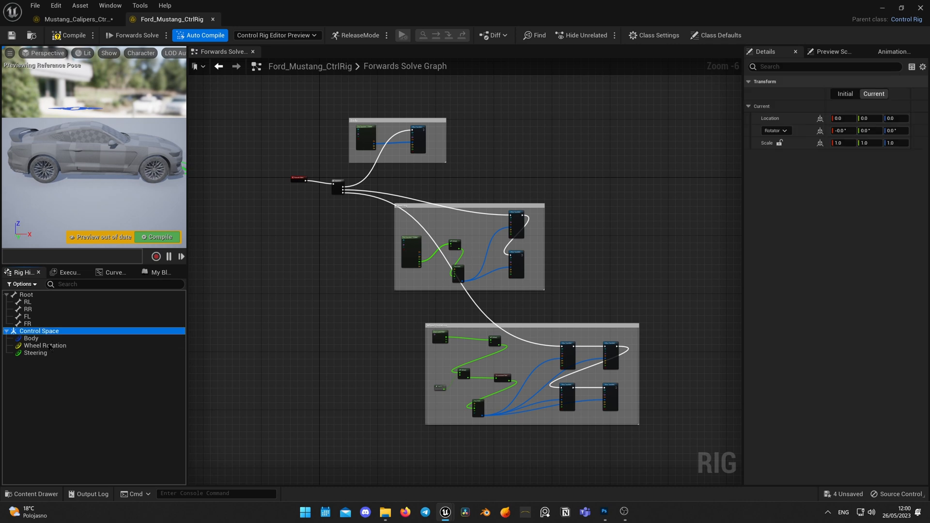
Copy the Ford_Mustang_CtrlRig graph nodes and controls into Mustang_Calipers_CtrlRig
left_click(75, 19)
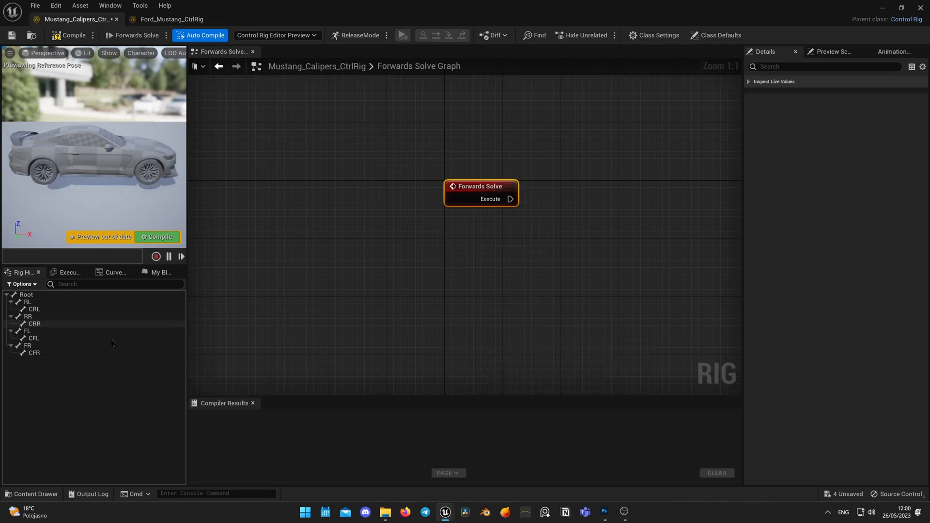
left_click(171, 19)
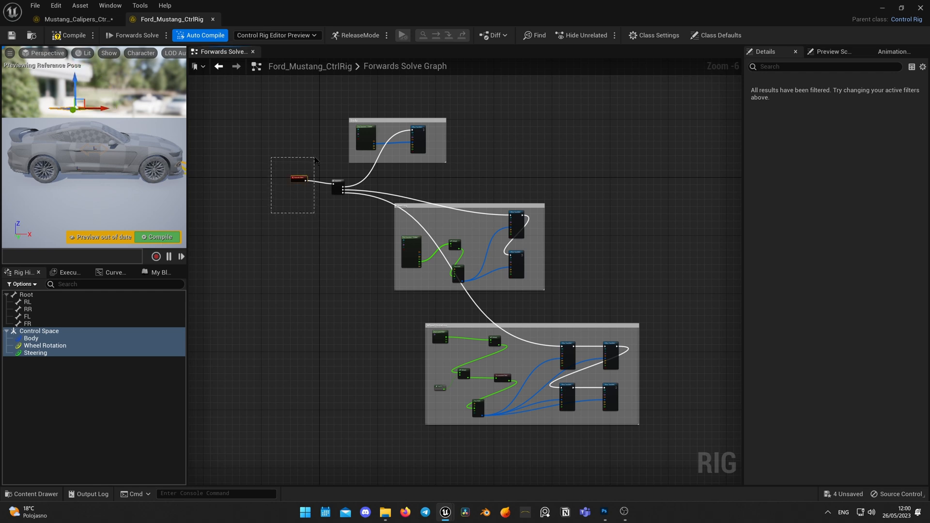
left_click_drag(299, 179, 242, 181)
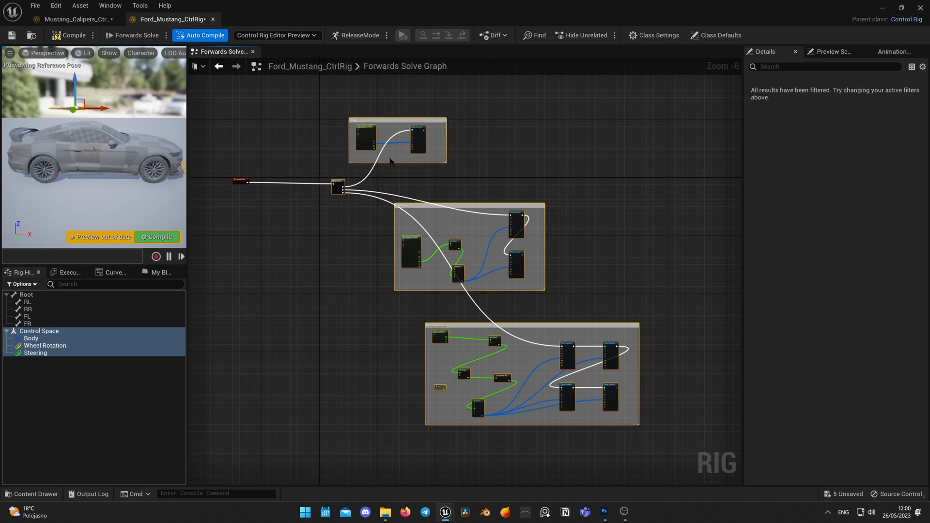
left_click(76, 19)
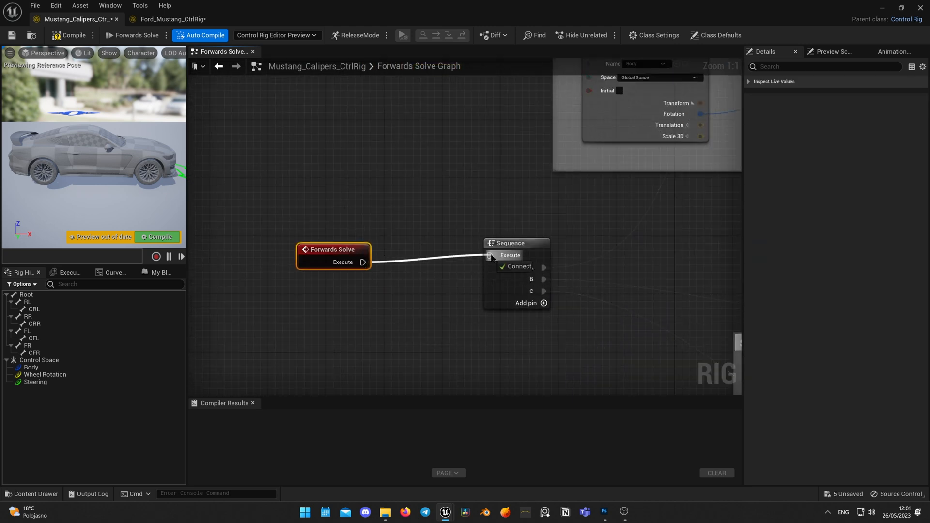
scroll("down", 3)
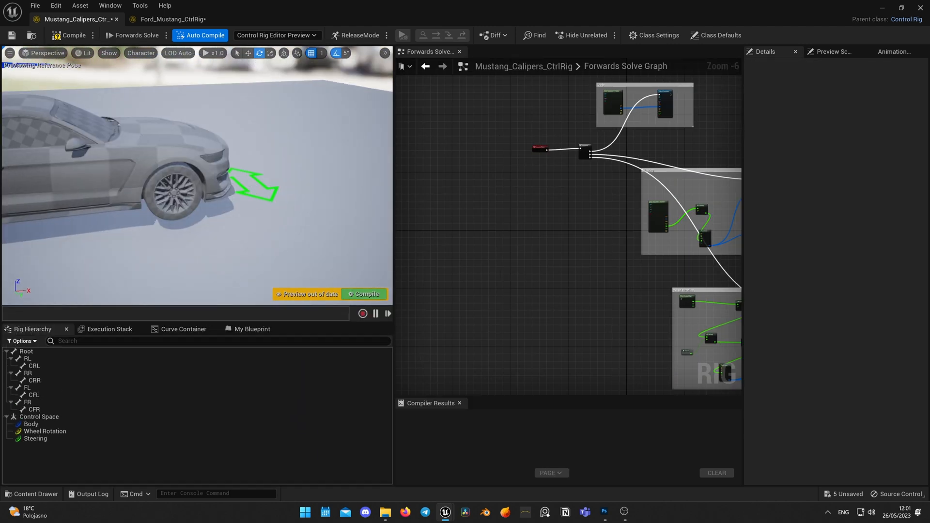
left_click(32, 493)
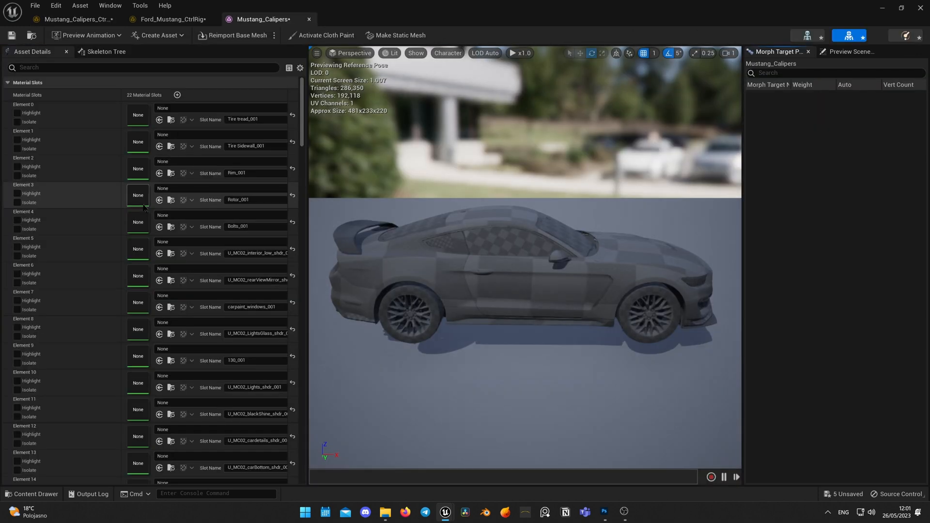
Isolate the Caliper_001 slot (Element 21) and assign it MI_Caliper_Red
scroll("down", 3)
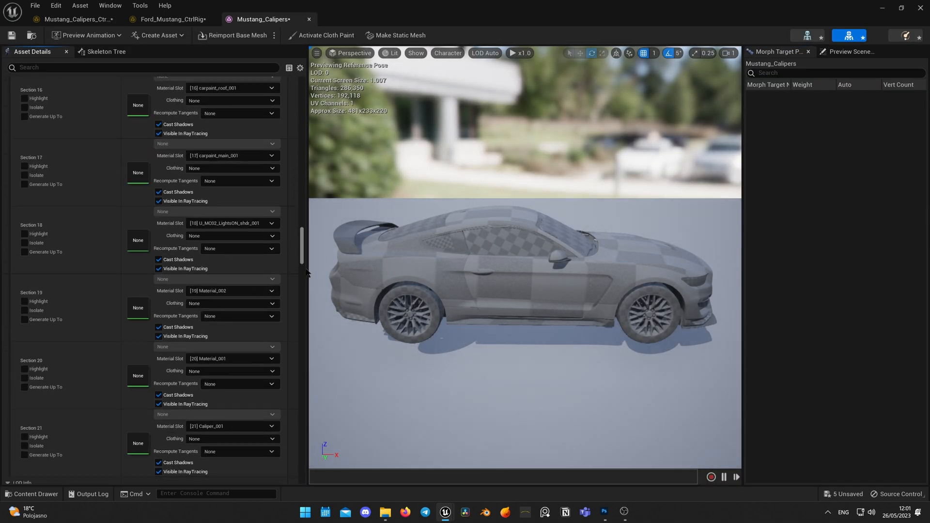
scroll("up", 3)
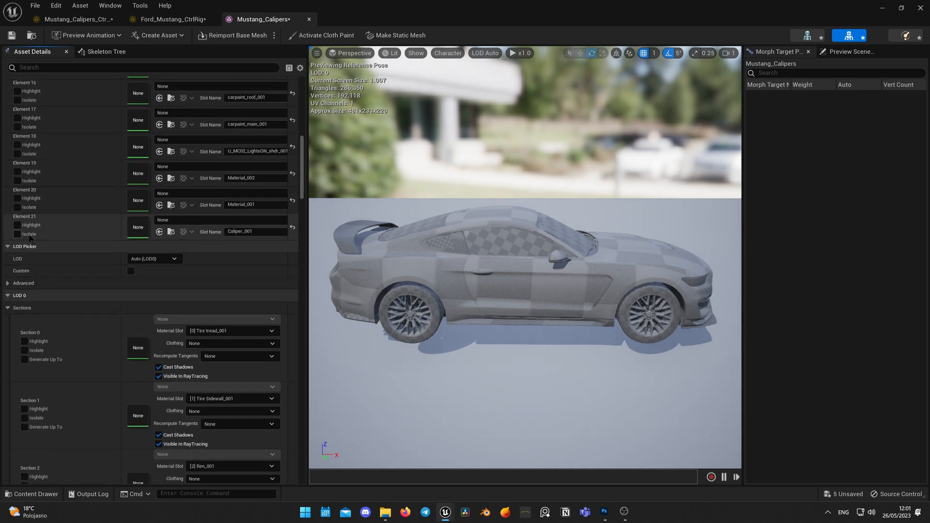
left_click(18, 233)
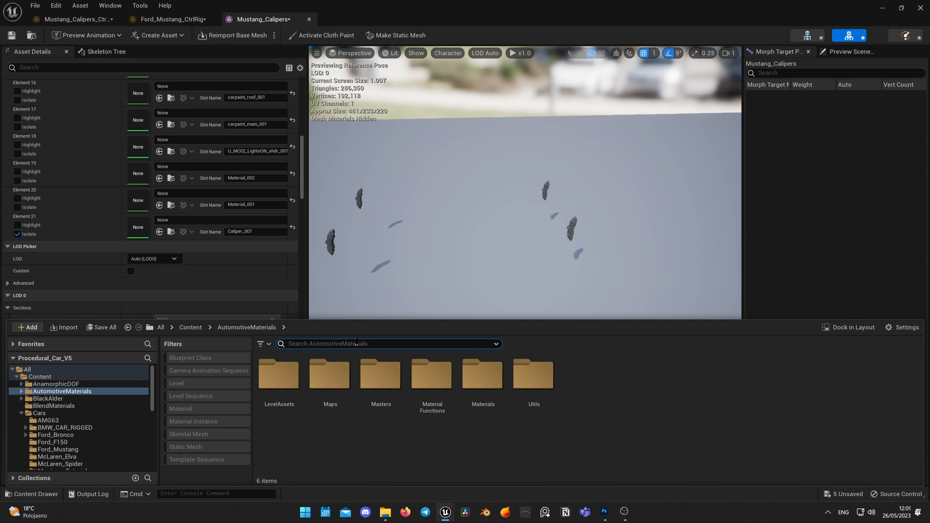
type("calip")
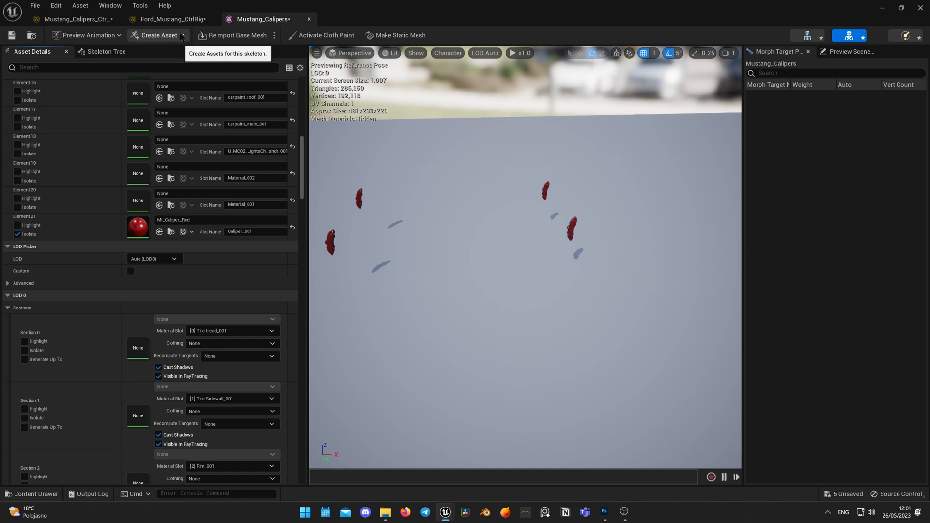
left_click(74, 19)
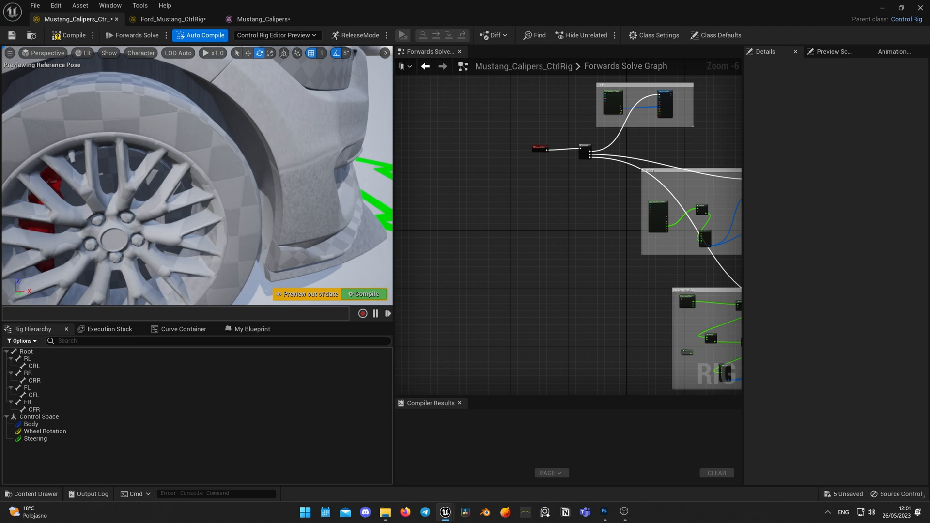
left_click(36, 438)
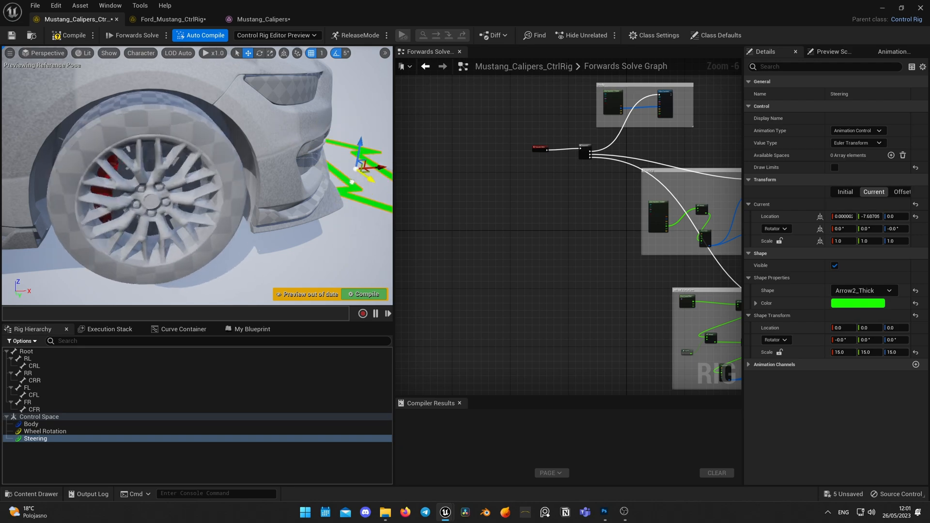
left_click(46, 431)
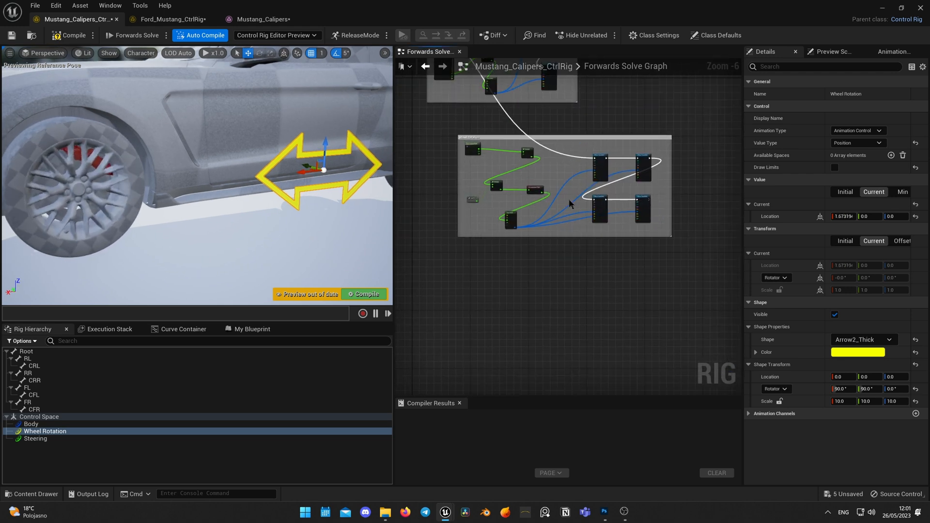
scroll("up", 3)
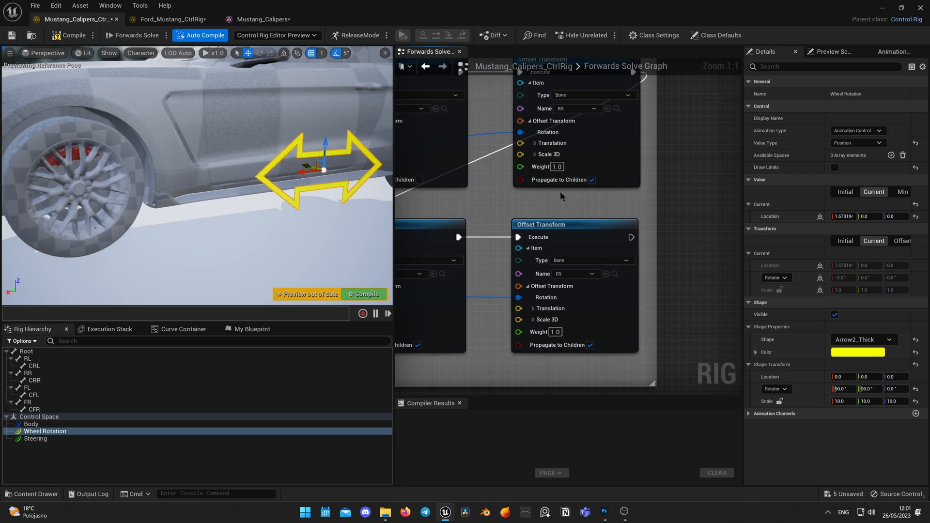